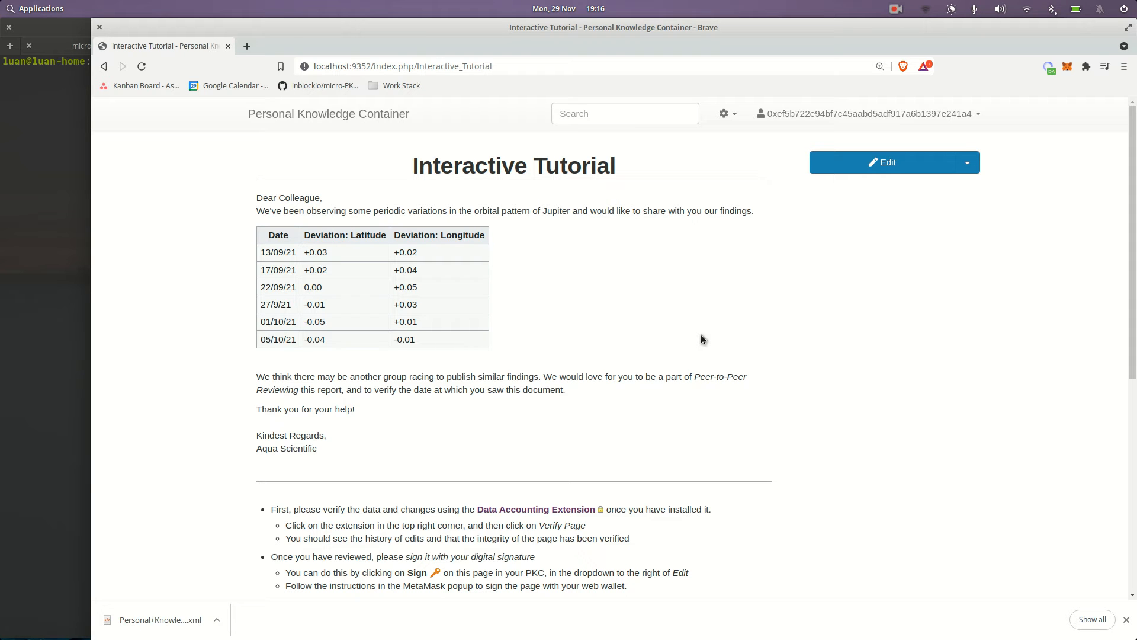
mouse_move(818, 335)
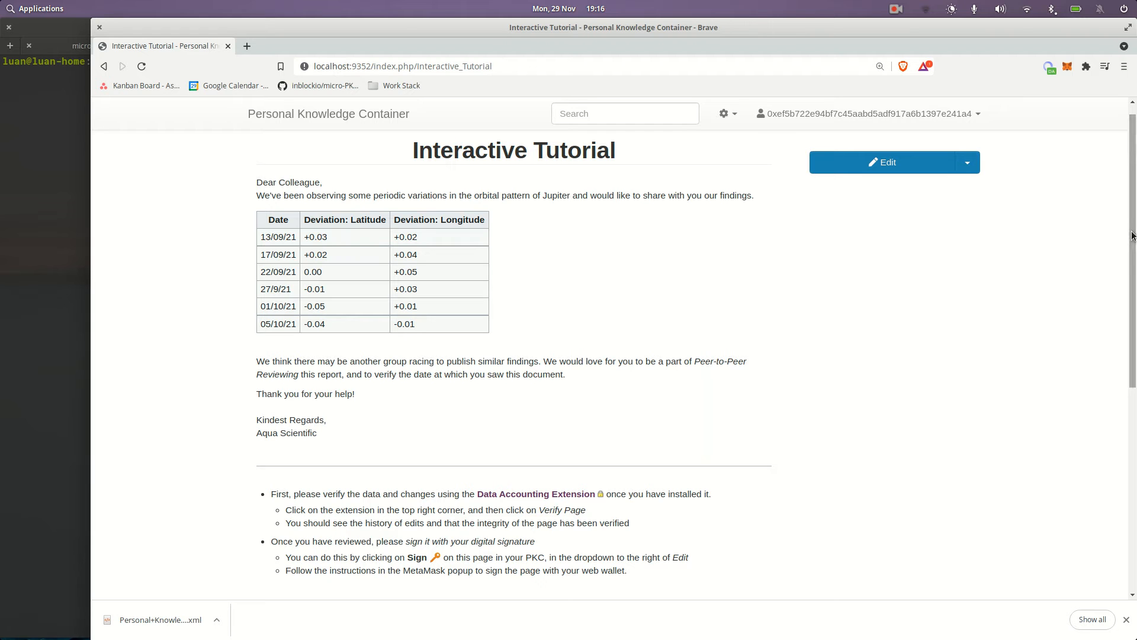
mouse_move(127, 167)
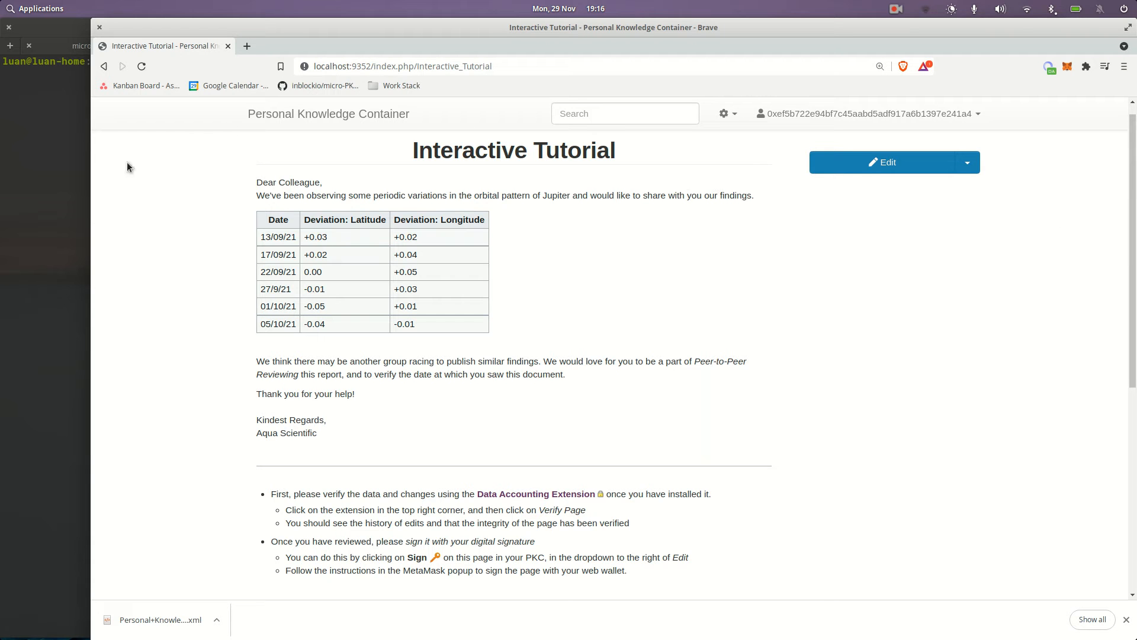
mouse_move(146, 410)
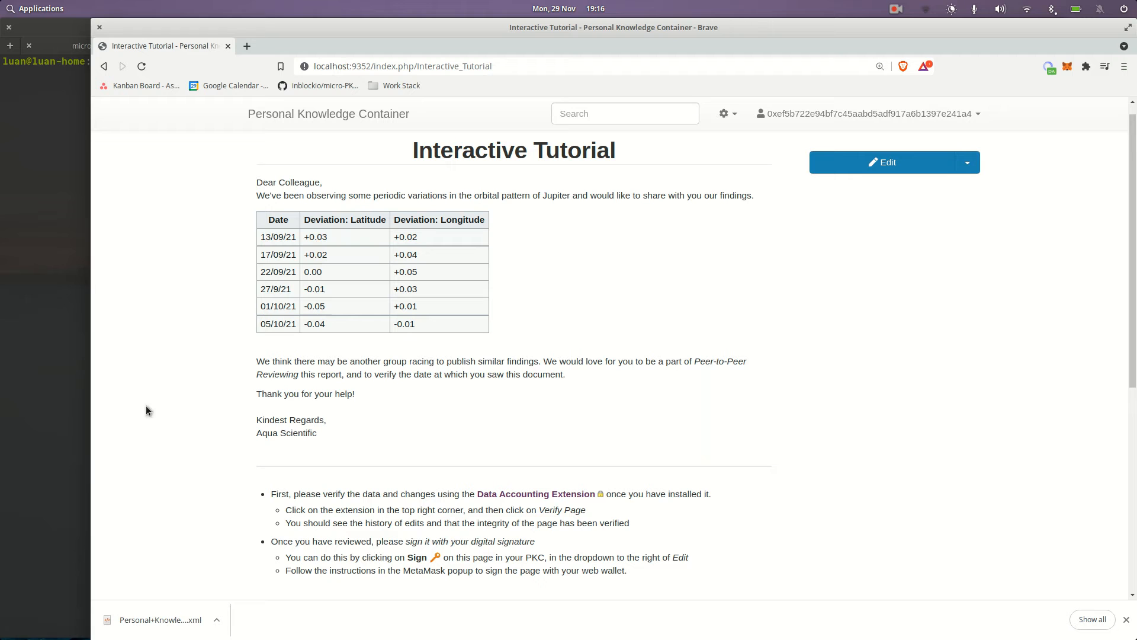
mouse_move(219, 385)
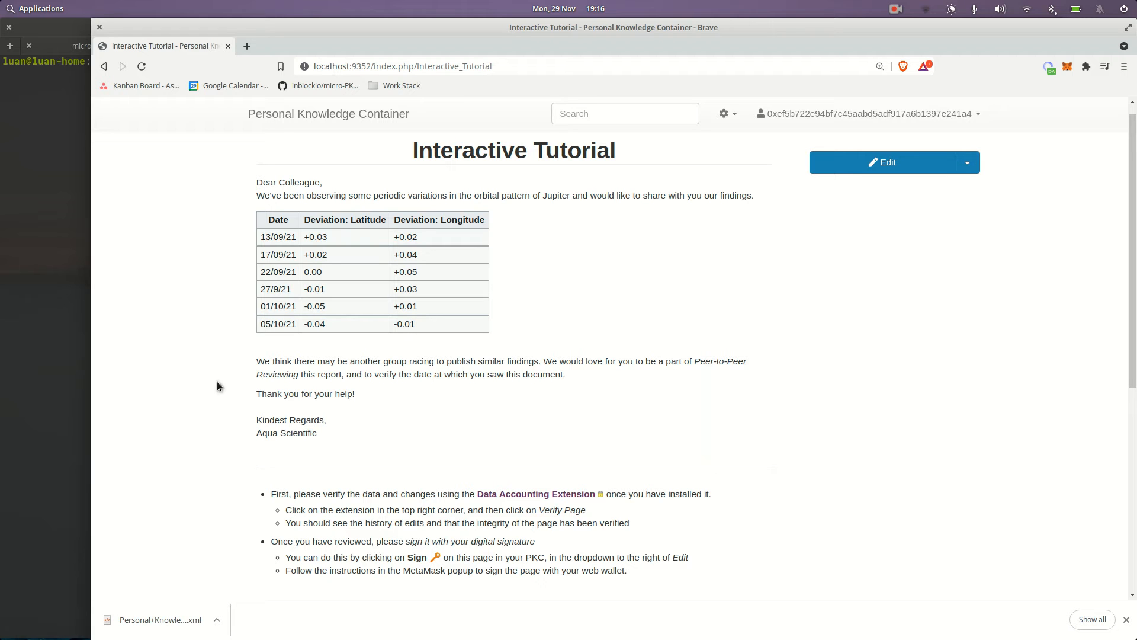
mouse_move(388, 370)
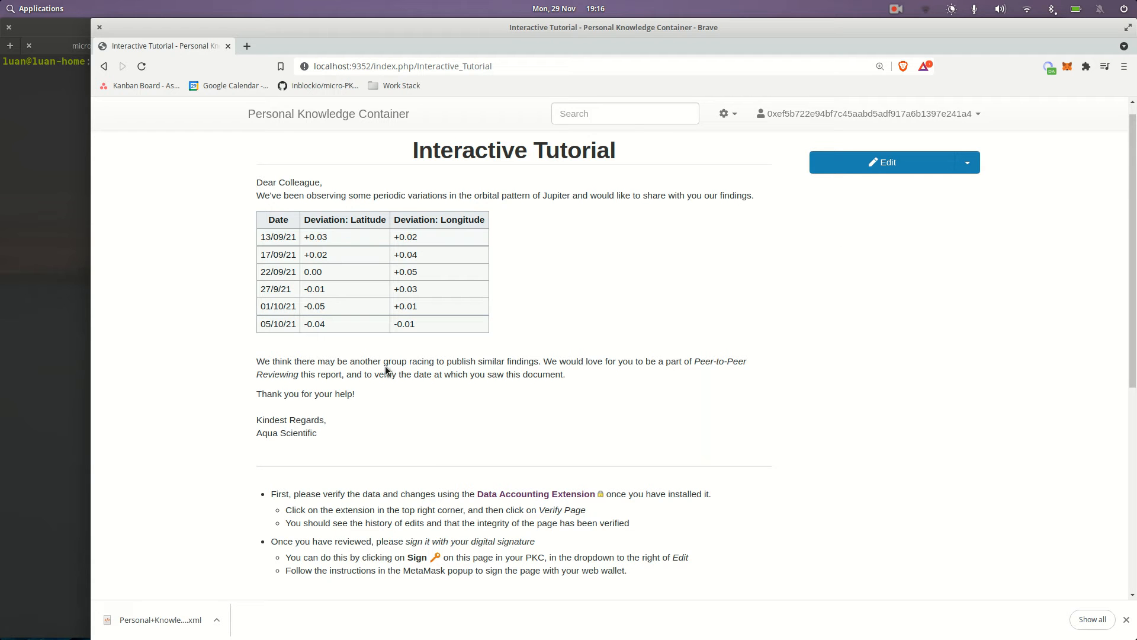
mouse_move(174, 332)
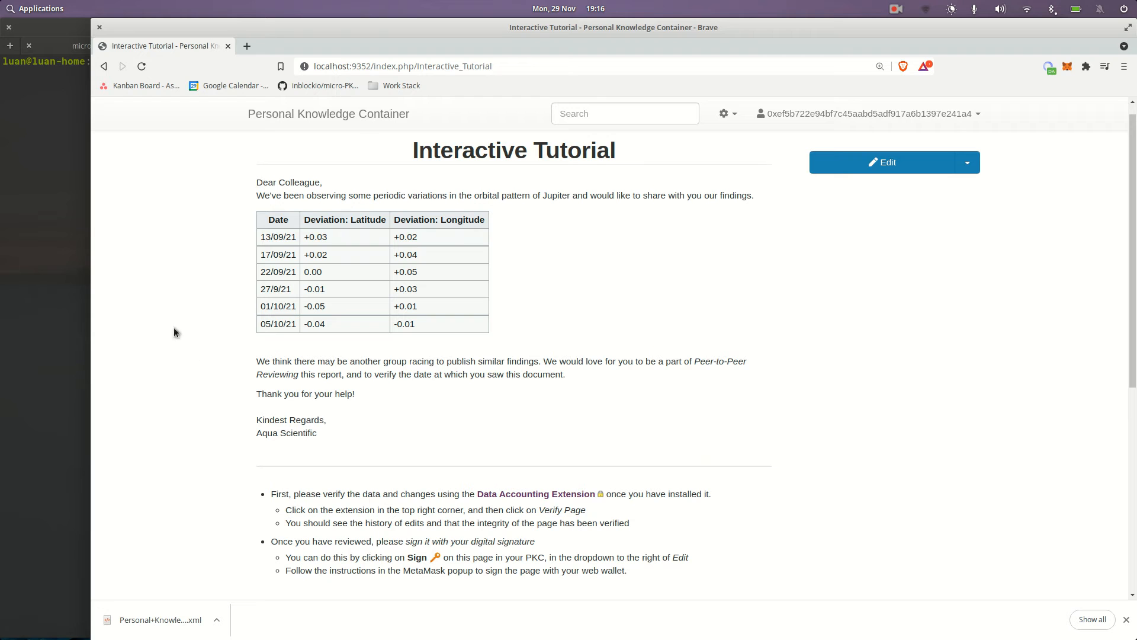
mouse_move(537, 195)
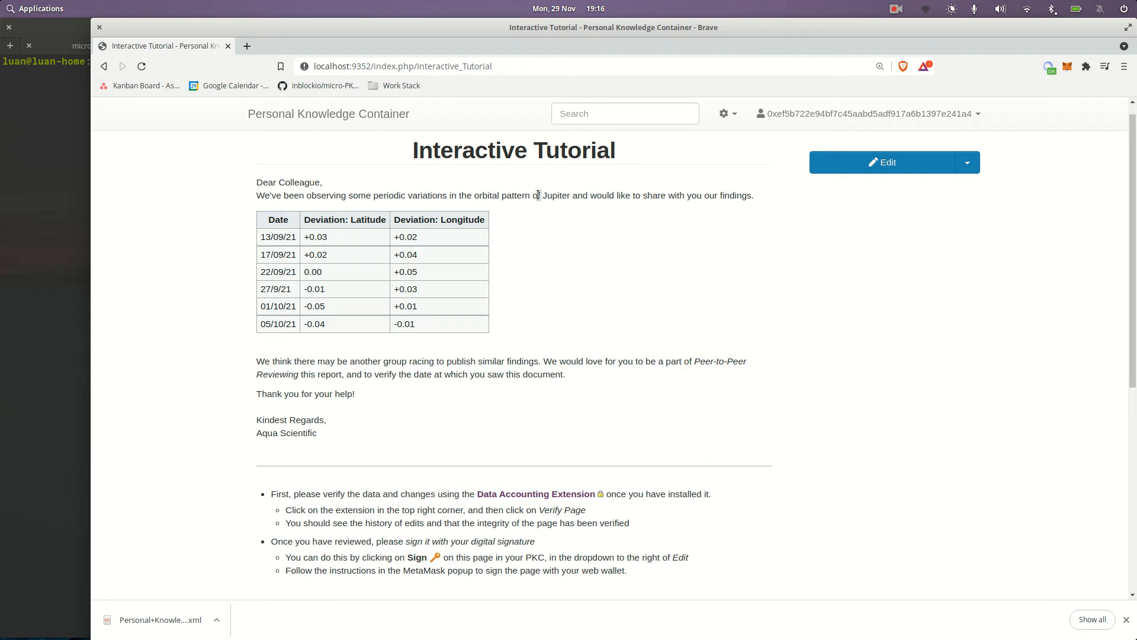
mouse_move(713, 359)
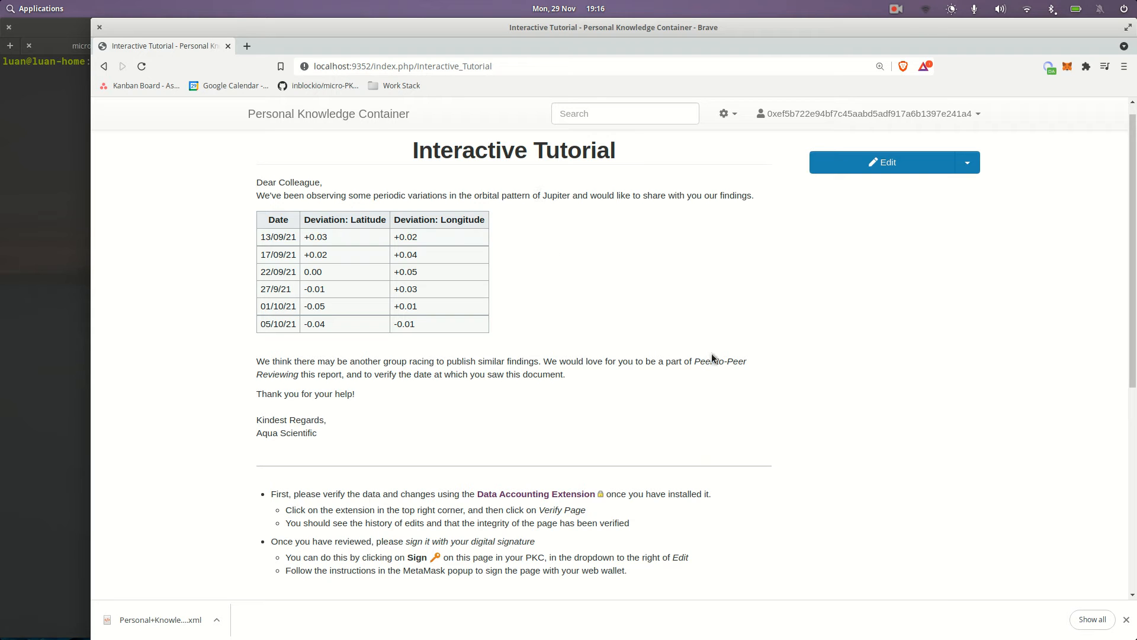
mouse_move(695, 370)
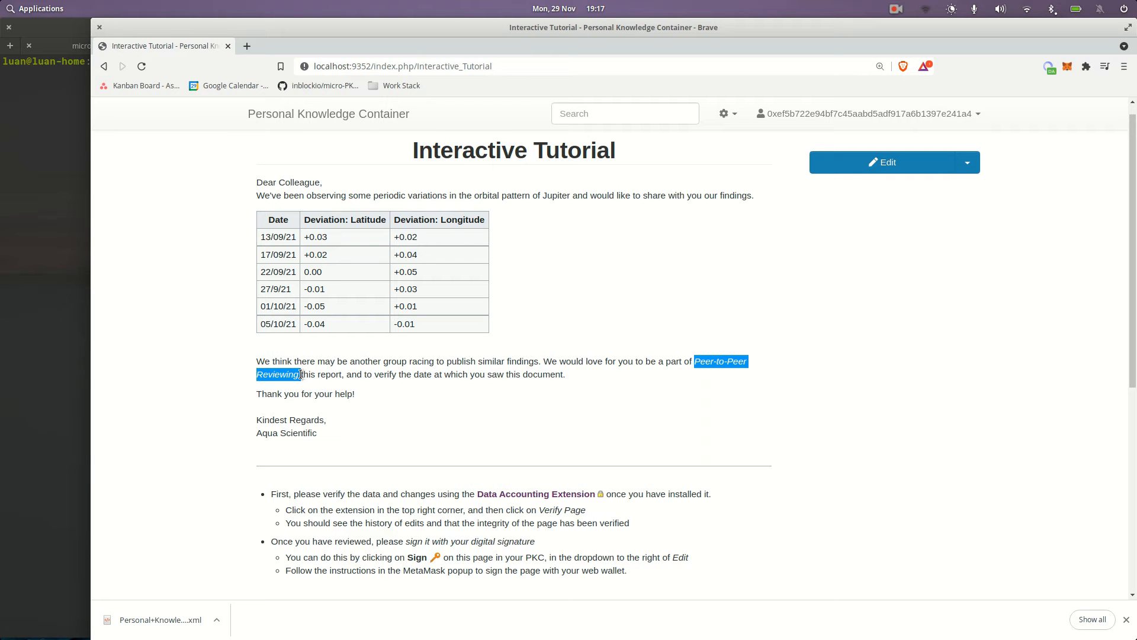
Step: Scroll the tutorial to the Domain Manifest steps and follow the Domain Manifest Generator link
click(383, 334)
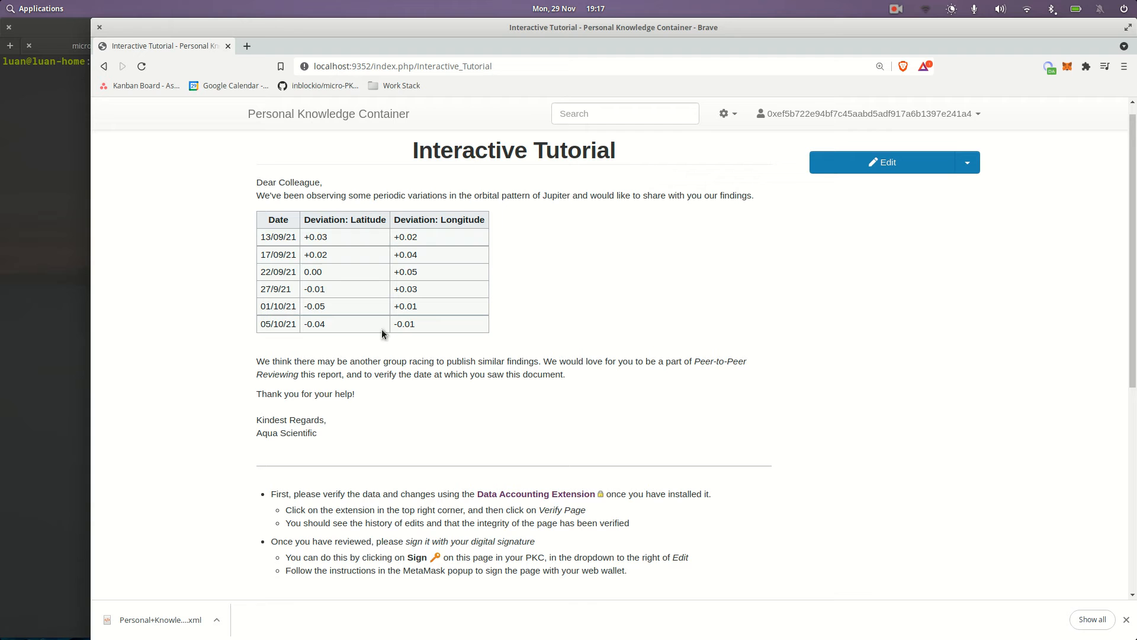
mouse_move(641, 242)
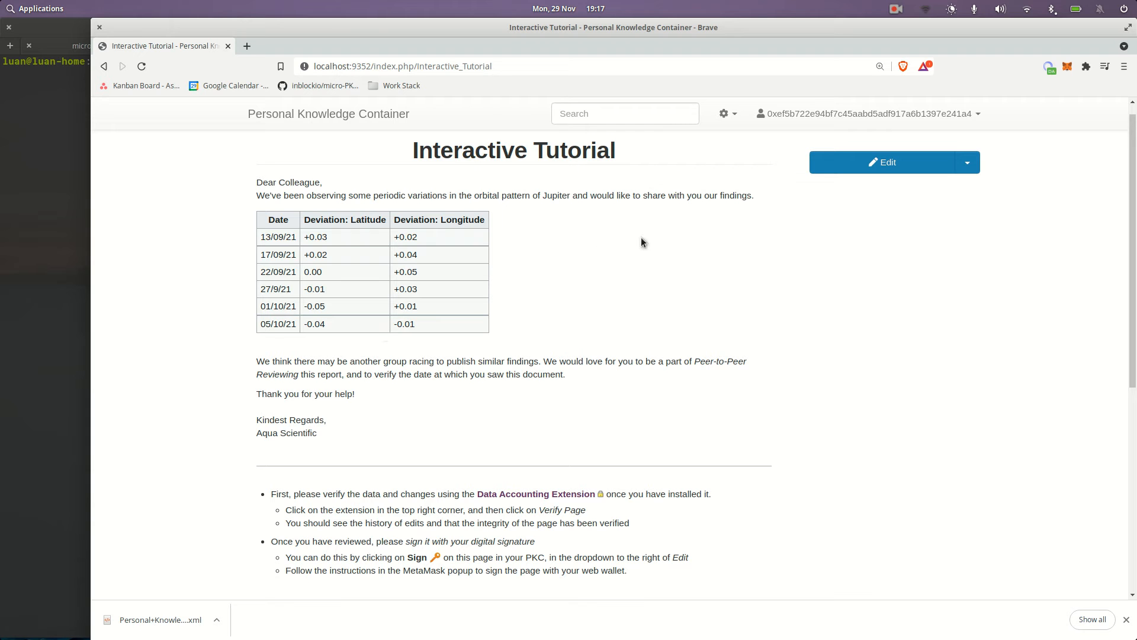
mouse_move(1129, 210)
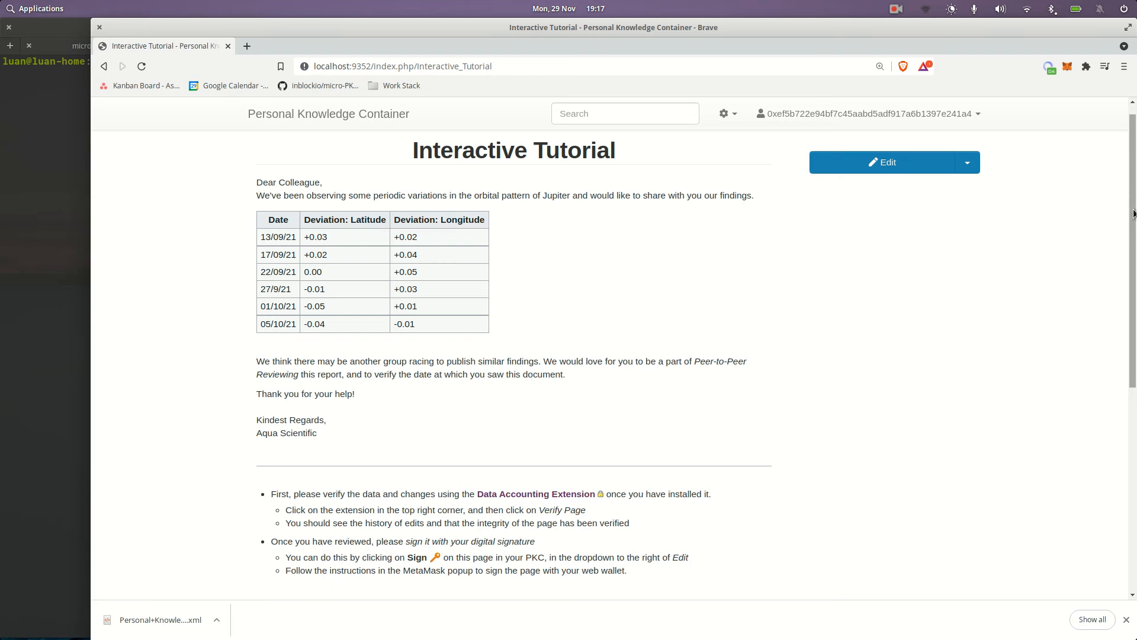
scroll(down, 3)
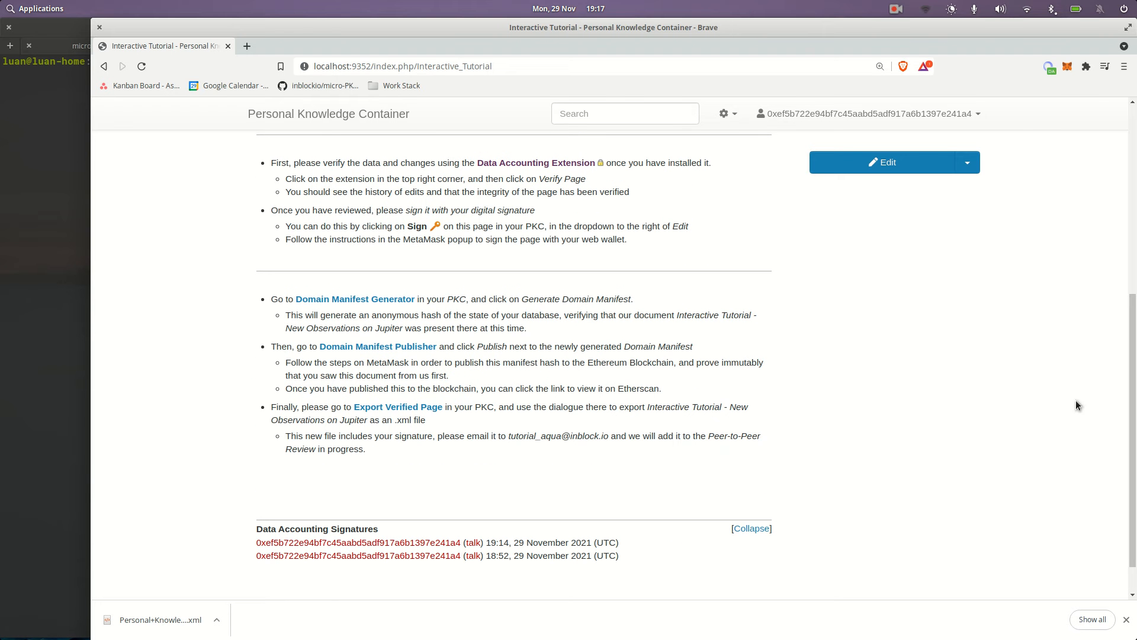
mouse_move(862, 393)
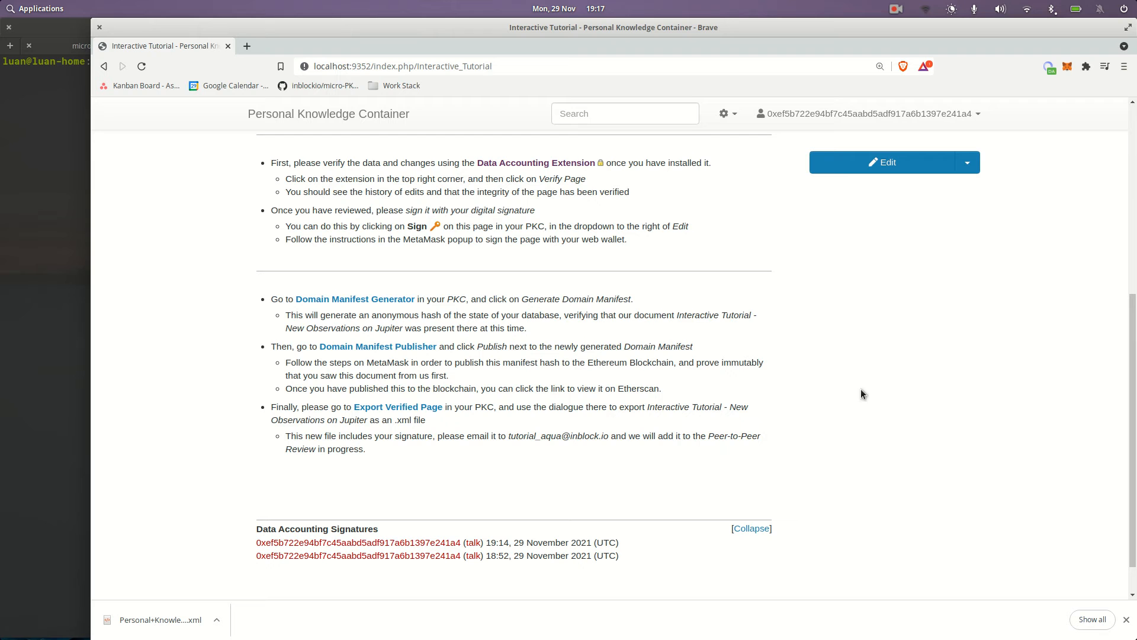
mouse_move(637, 271)
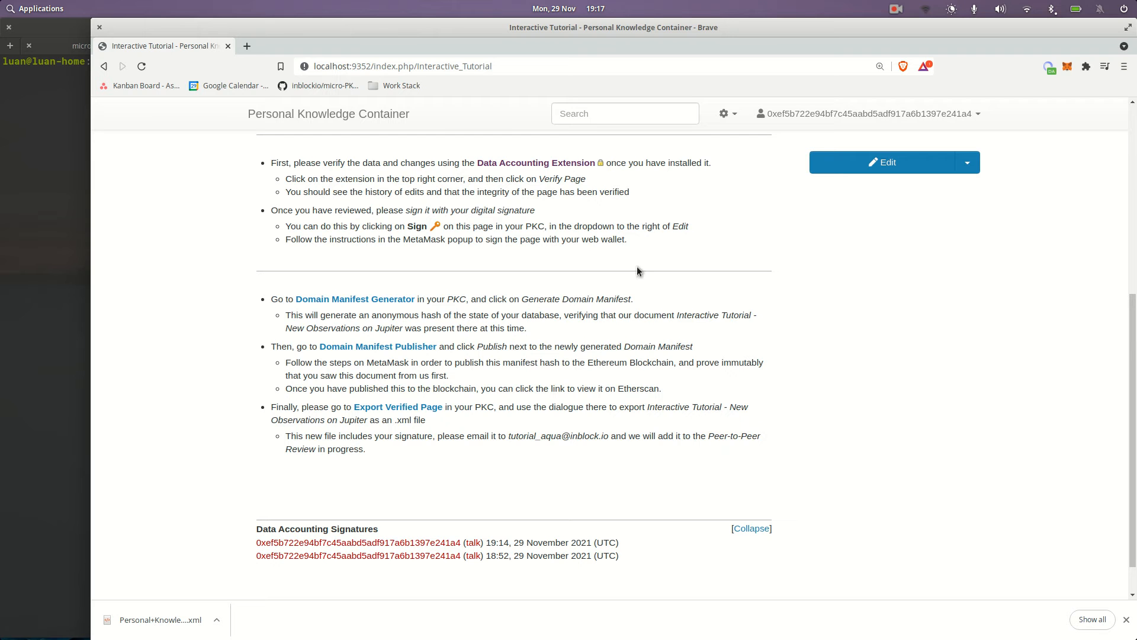
mouse_move(698, 260)
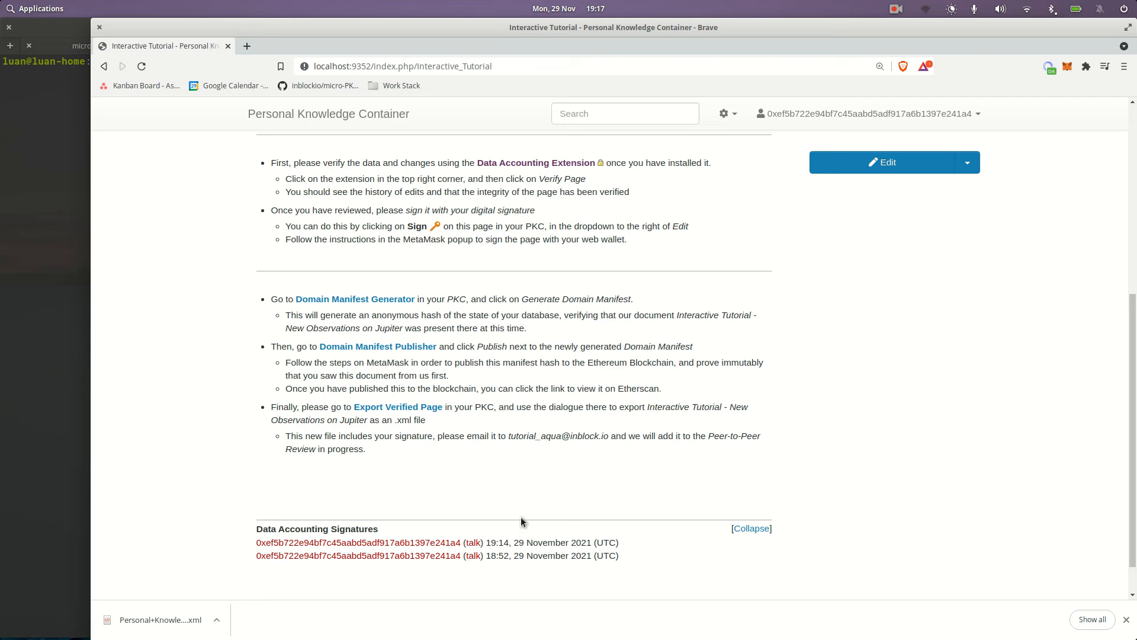
mouse_move(355, 312)
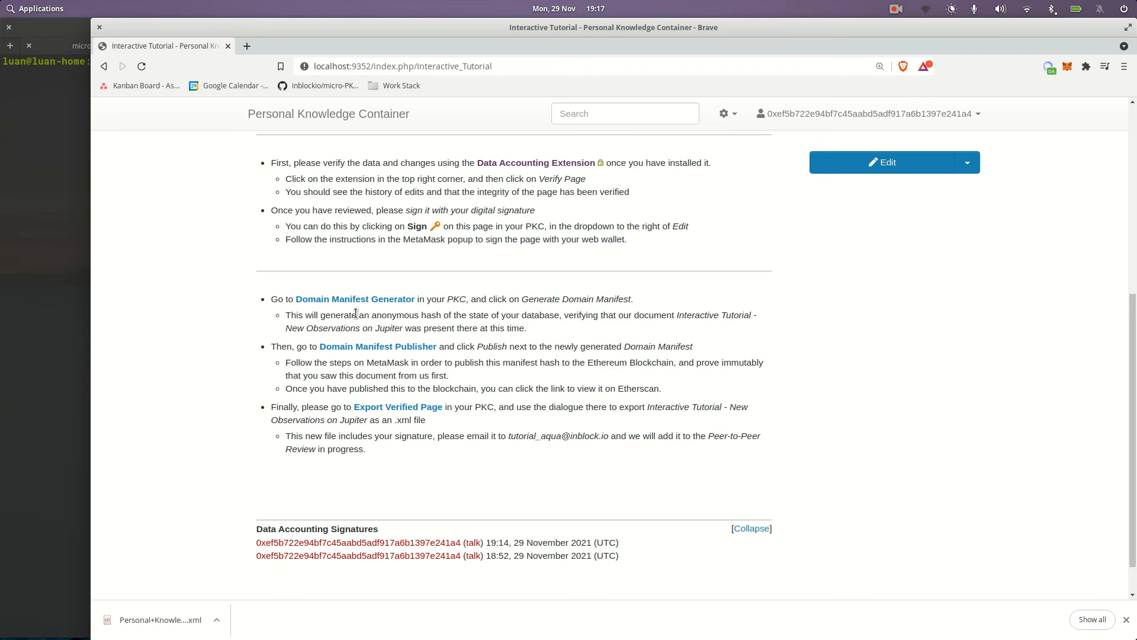
click(355, 298)
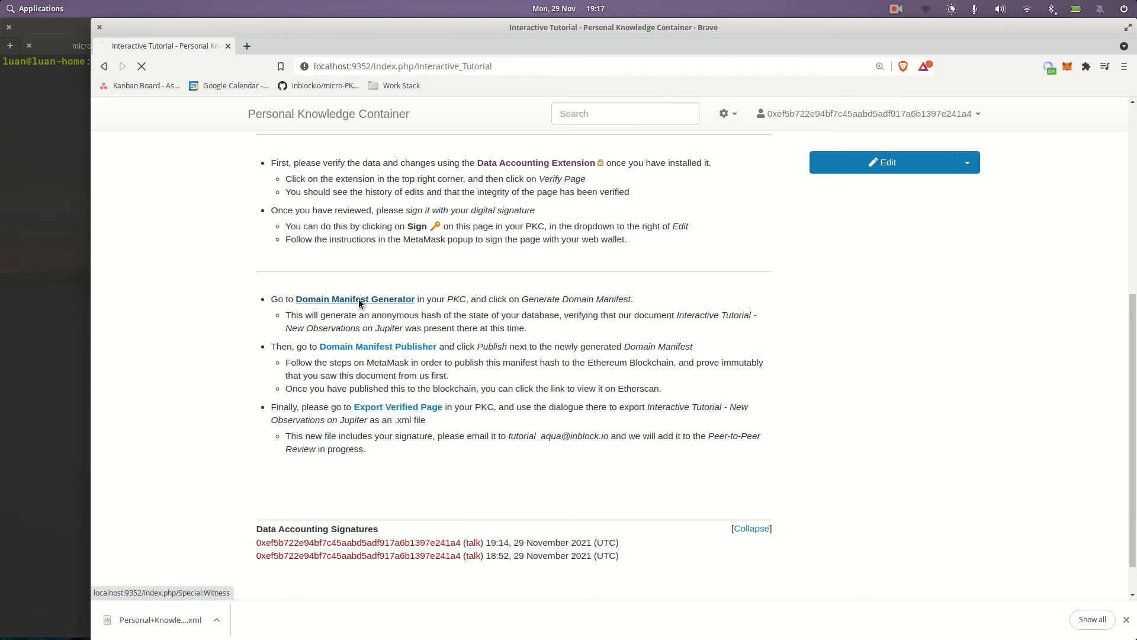
Step: Generate a domain manifest covering the eight verified pages, their hashes and a Merkle root
click(355, 297)
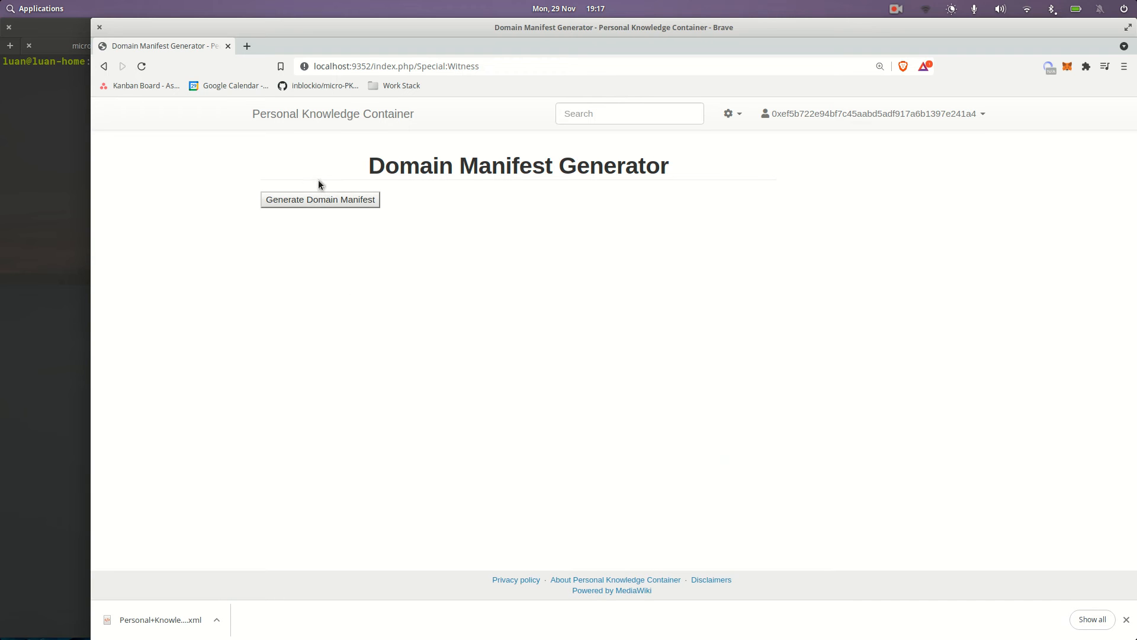
click(319, 200)
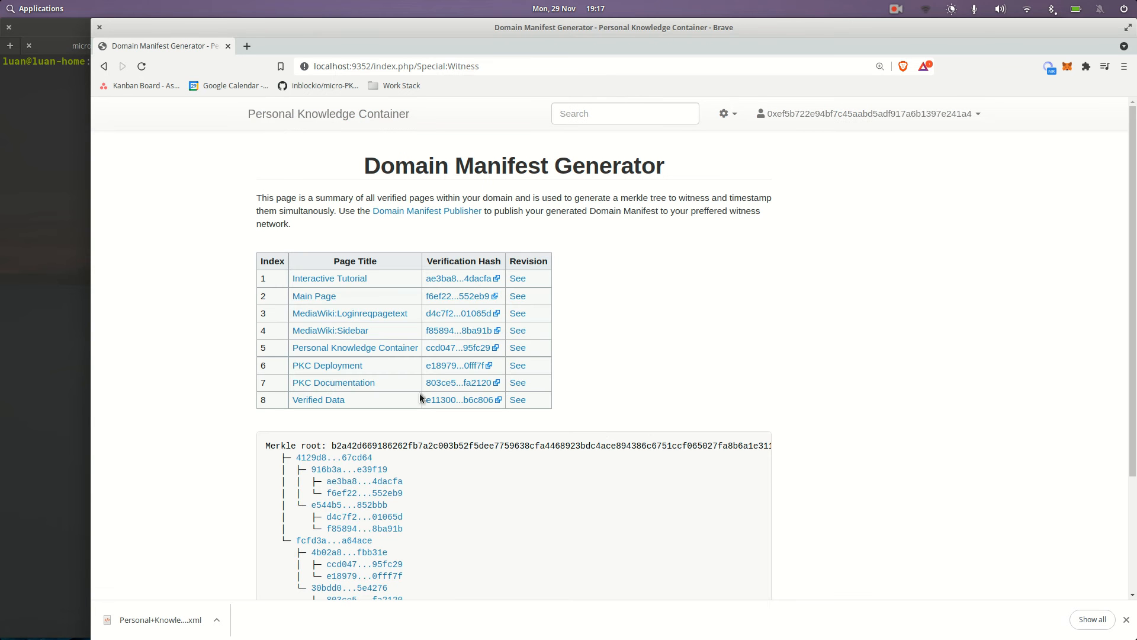
mouse_move(453, 348)
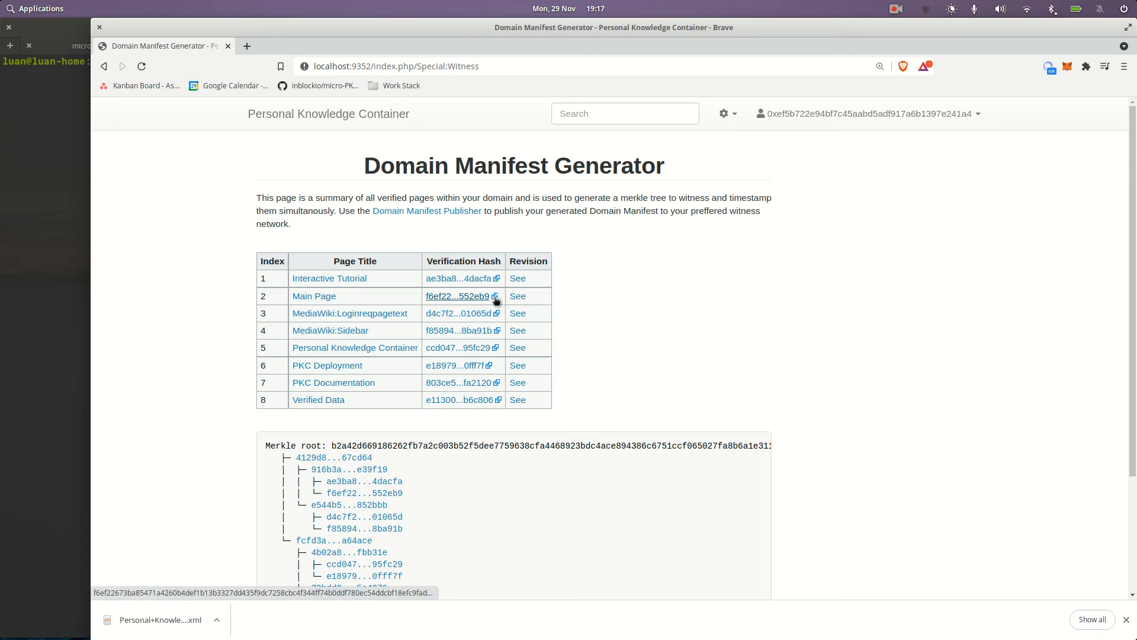
mouse_move(427, 393)
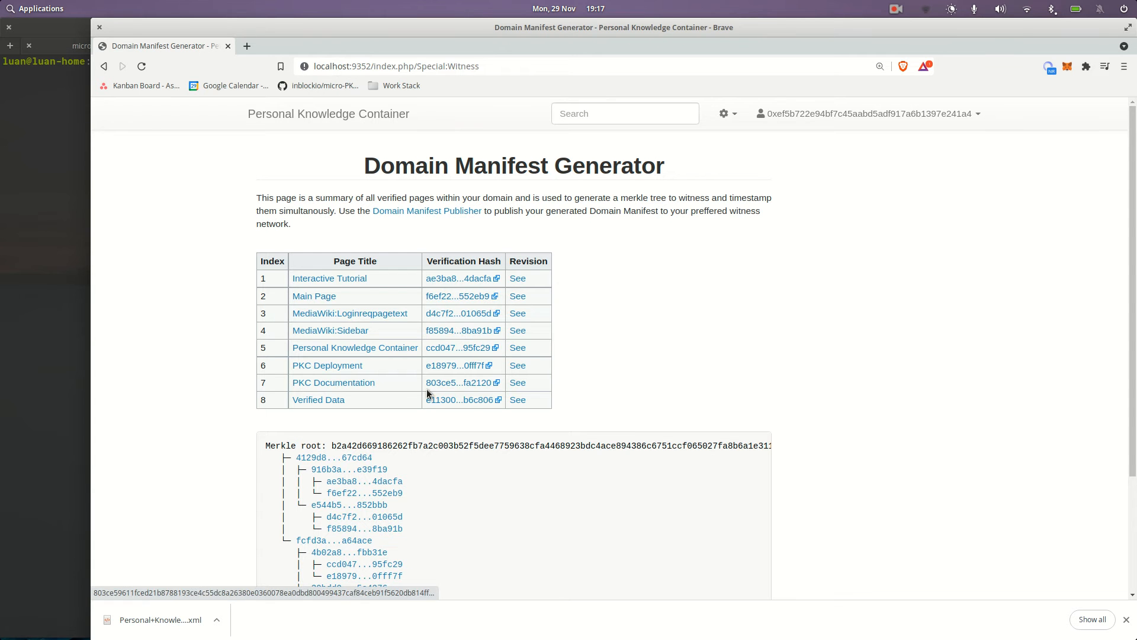
mouse_move(397, 268)
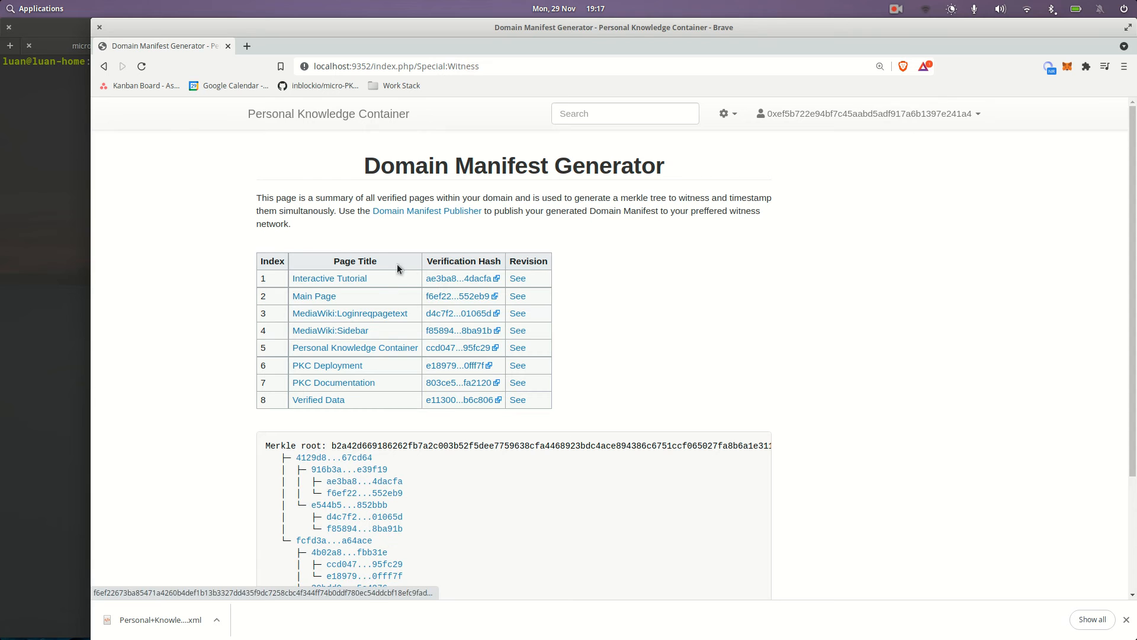
scroll(down, 3)
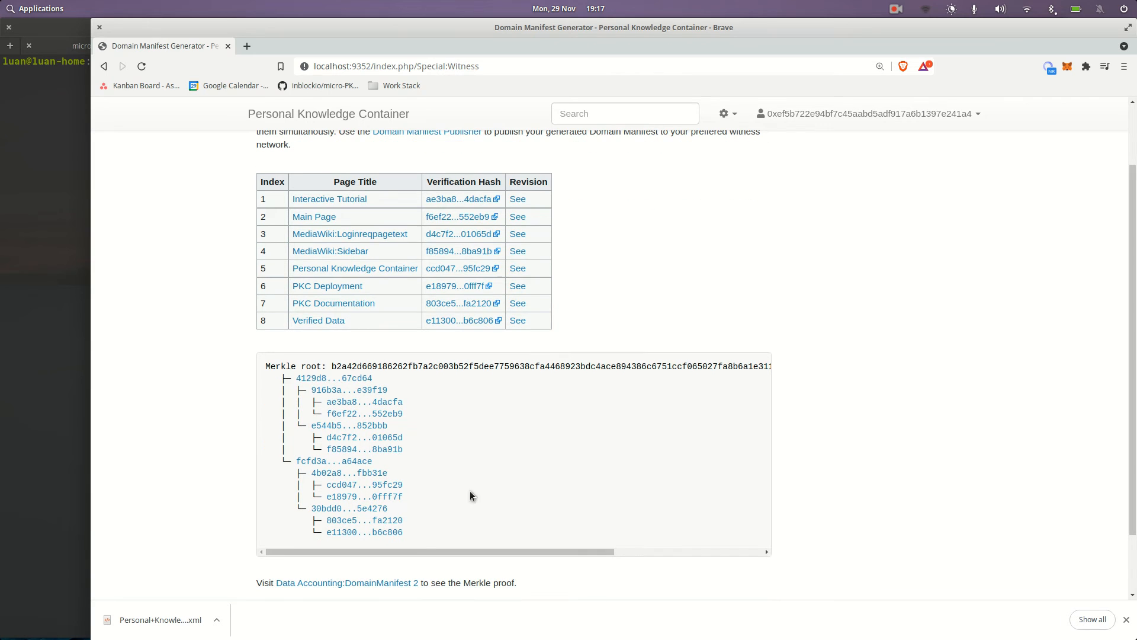
mouse_move(334, 378)
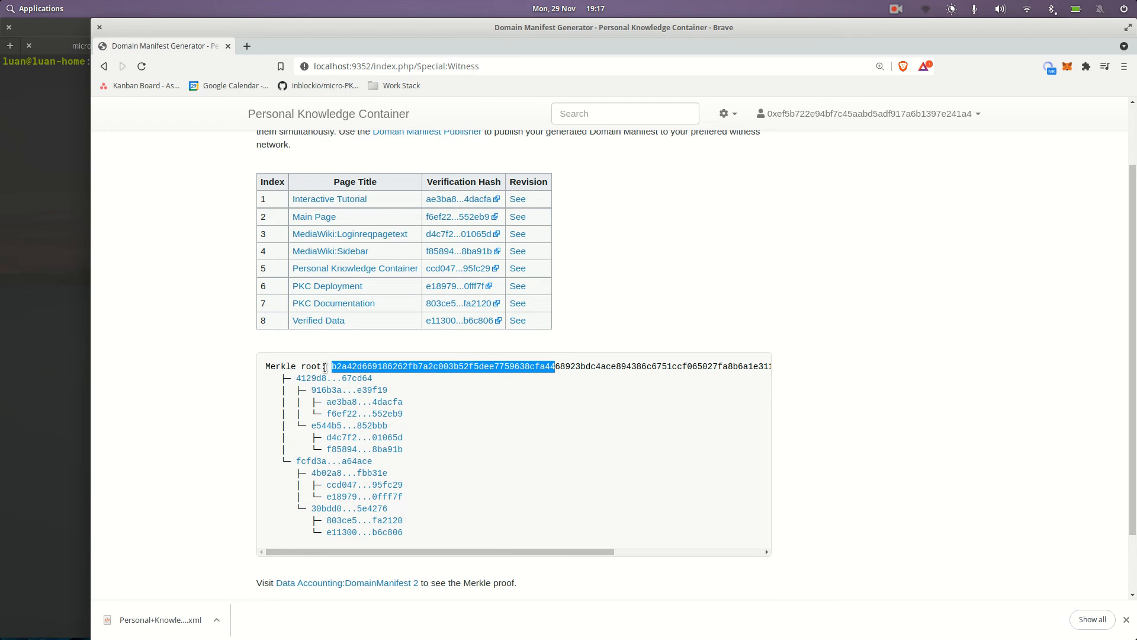
mouse_move(323, 359)
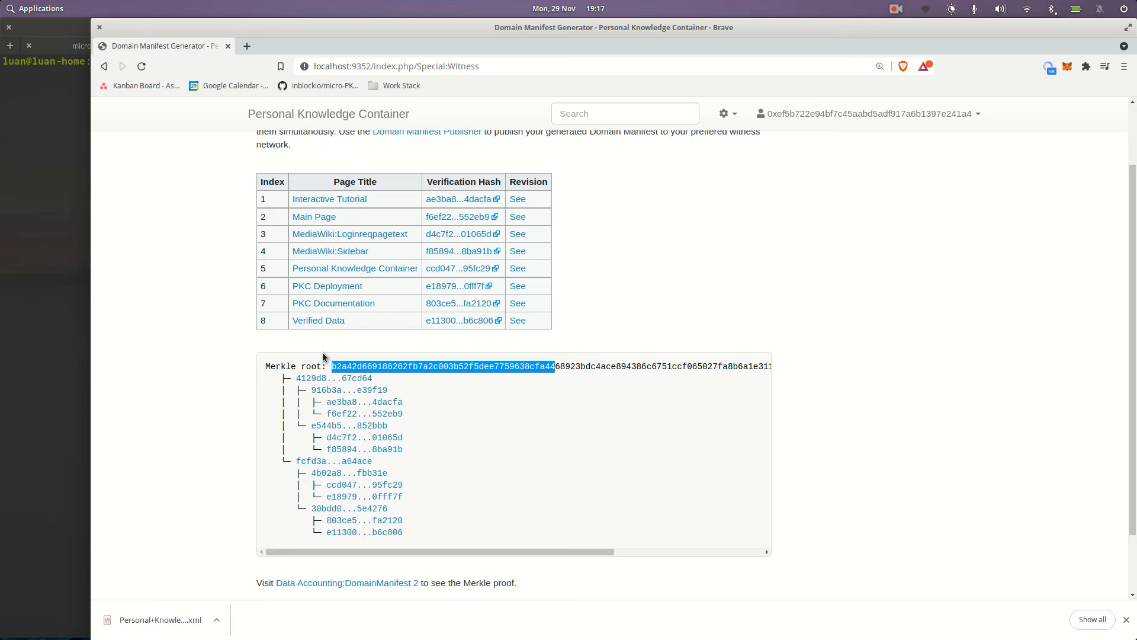
mouse_move(291, 203)
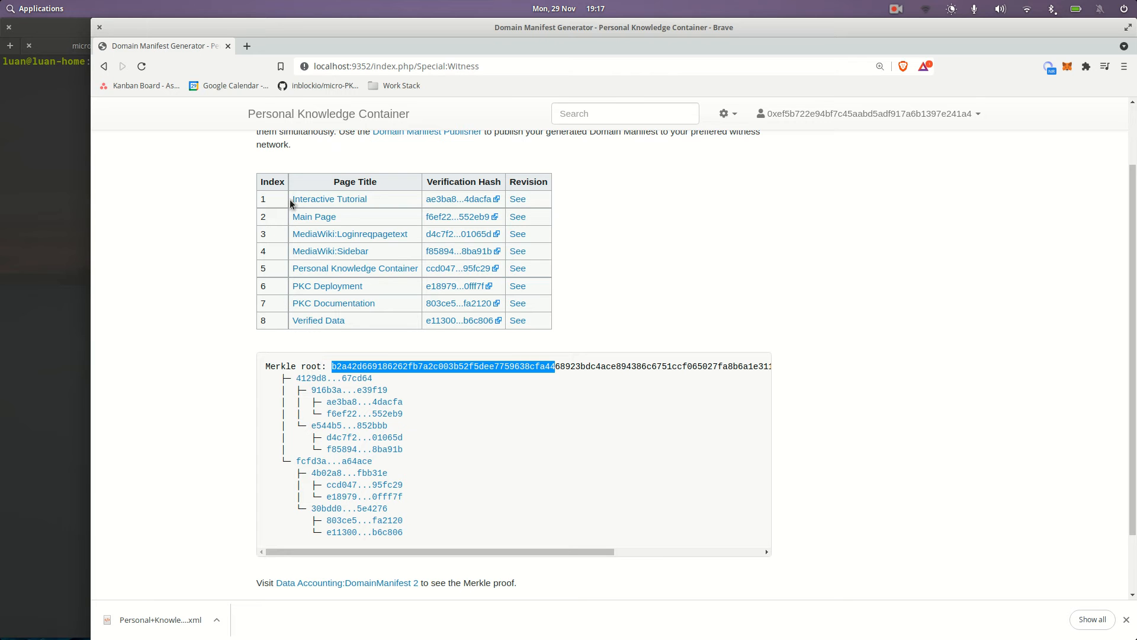
double_click(329, 199)
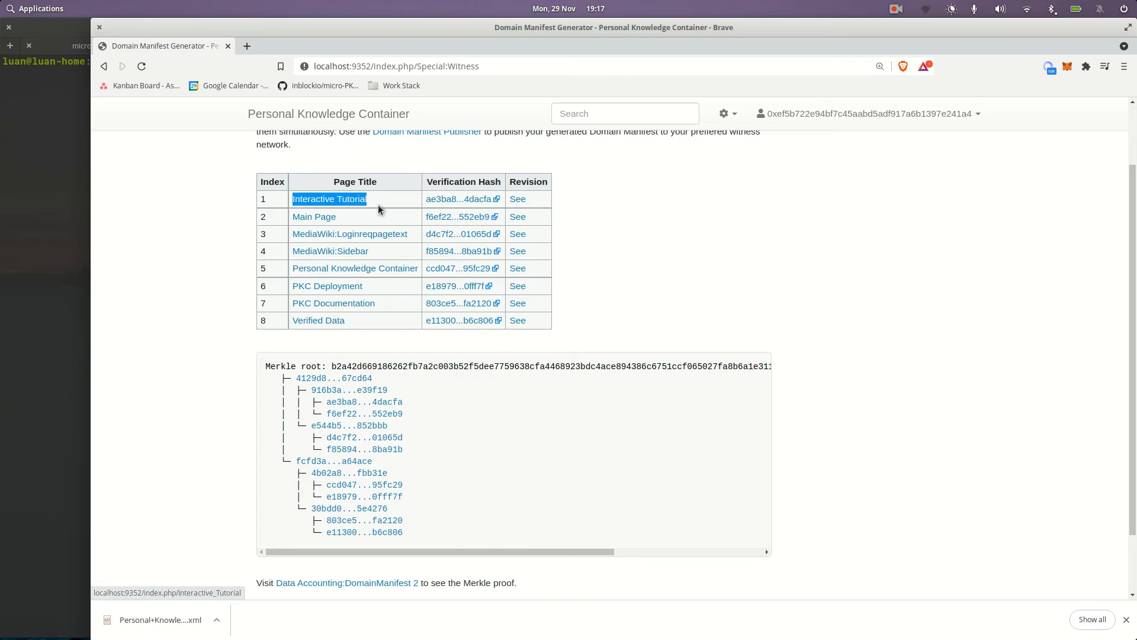
mouse_move(385, 211)
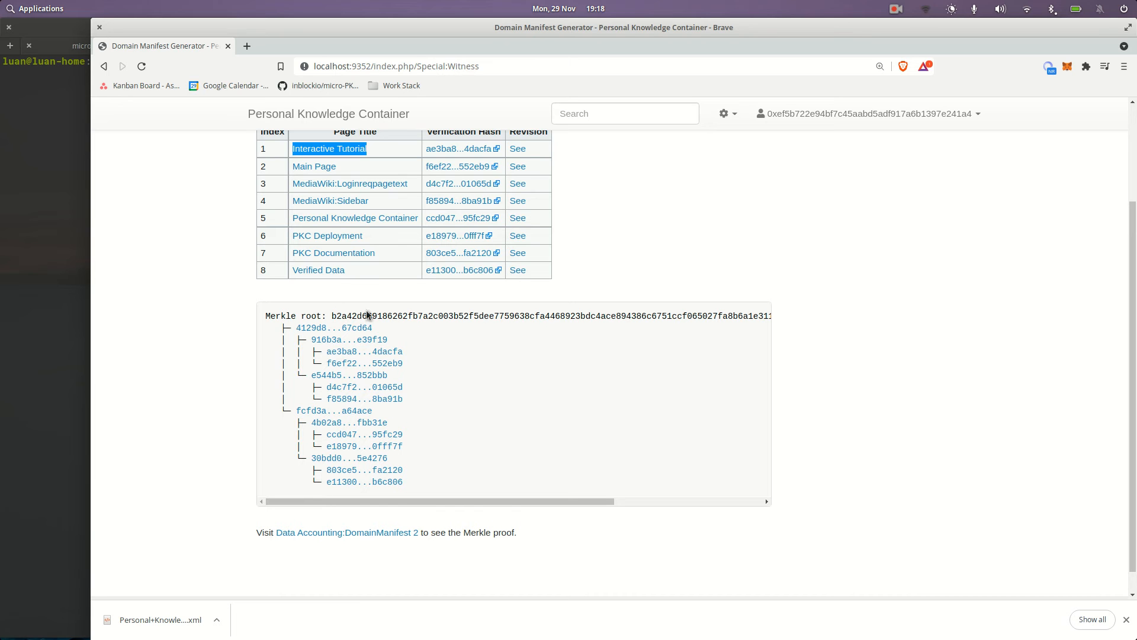
mouse_move(1131, 328)
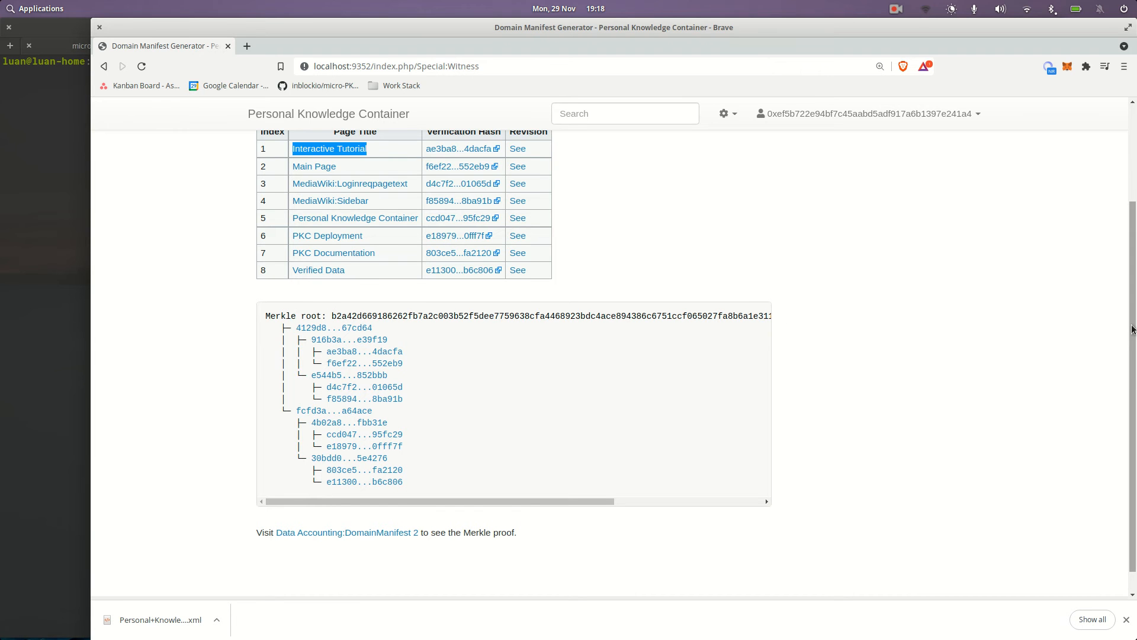
scroll(up, 3)
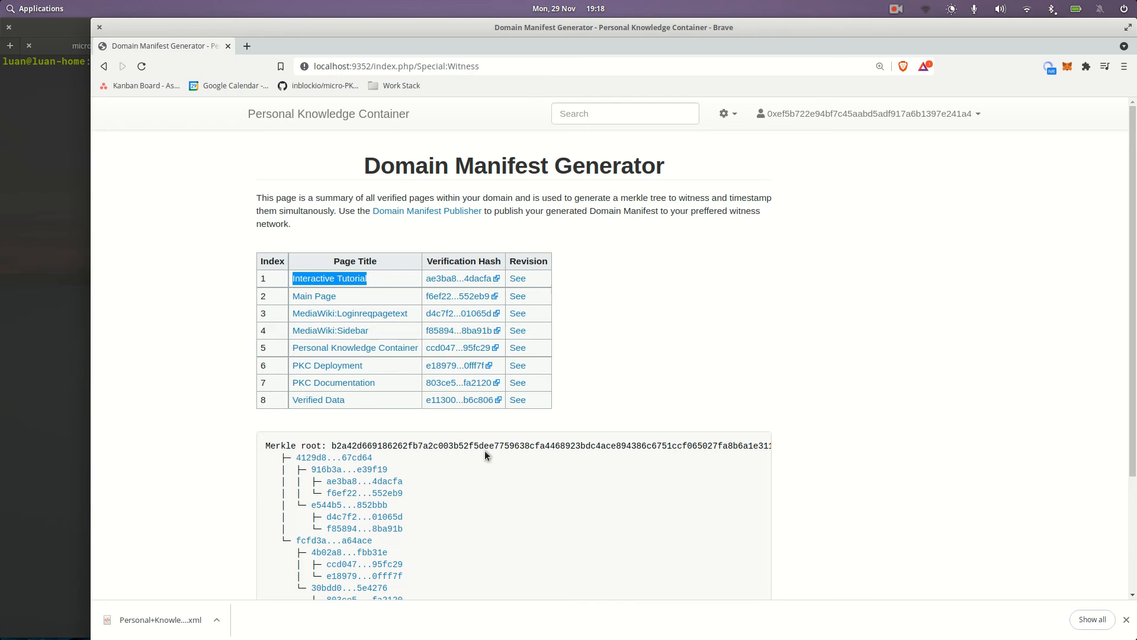
mouse_move(596, 211)
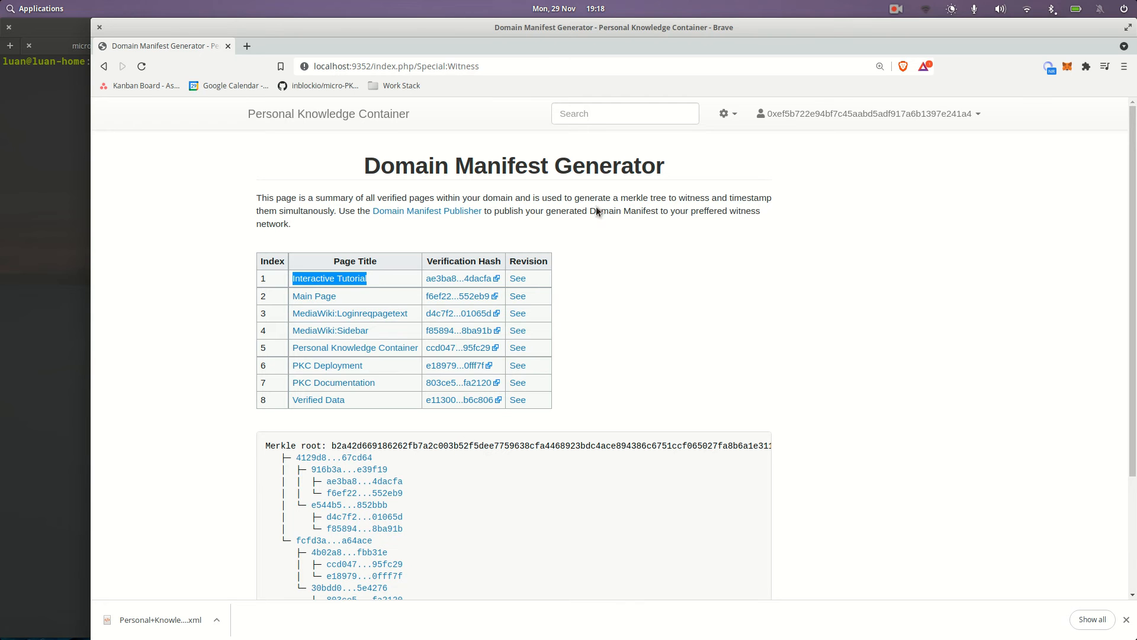
mouse_move(538, 16)
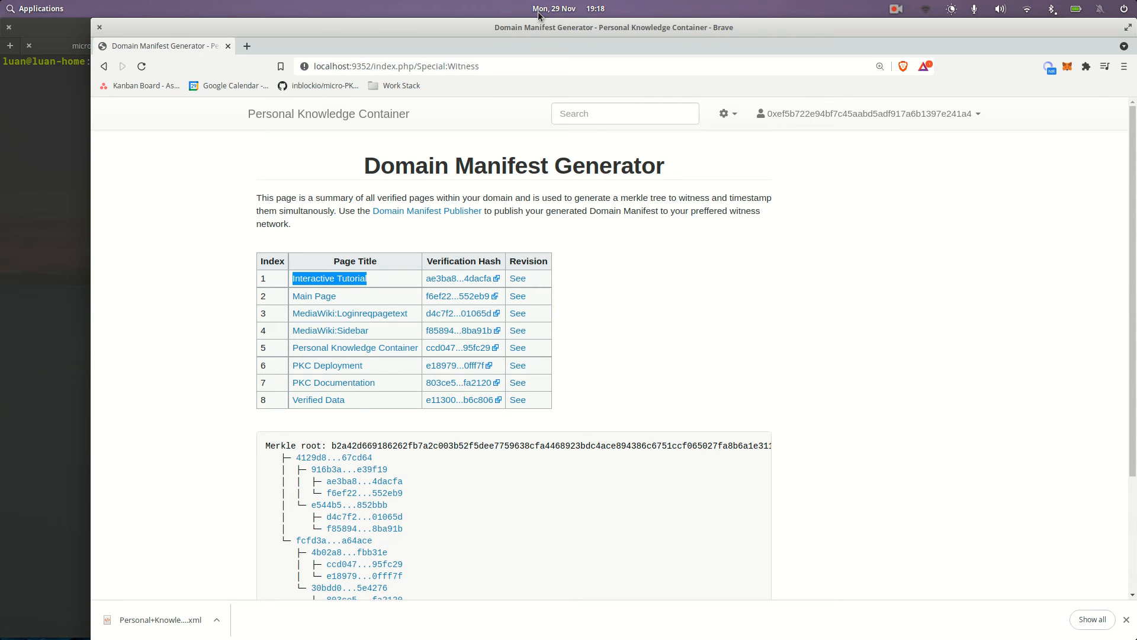
mouse_move(459, 277)
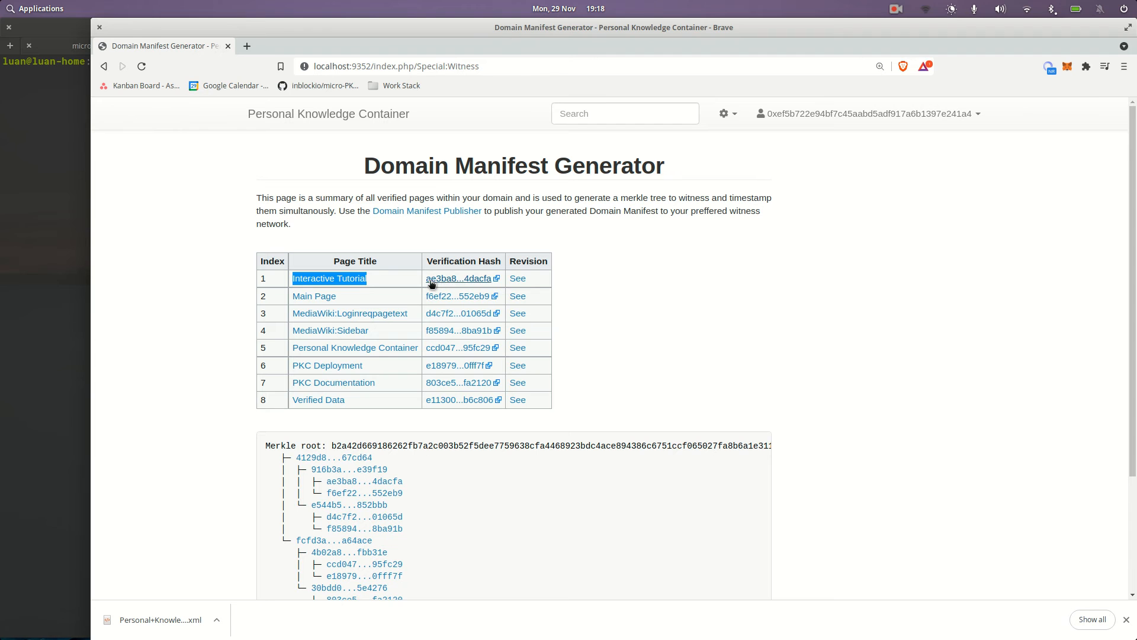
Step: Open the Domain Manifest Publisher and choose Publish! for witness event 2
click(426, 211)
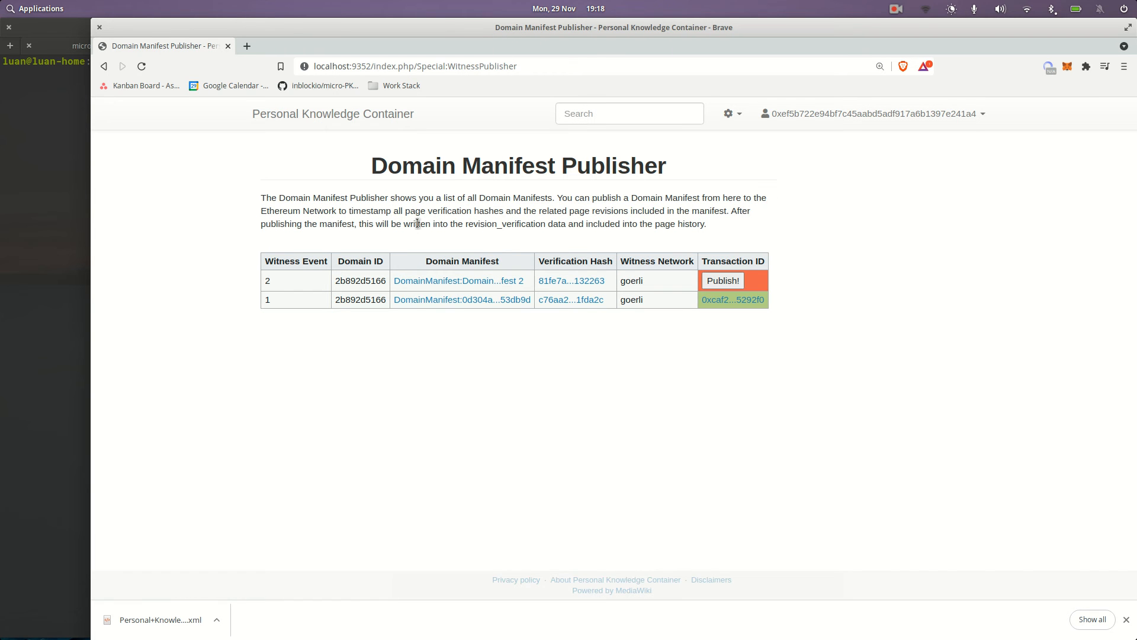
mouse_move(396, 194)
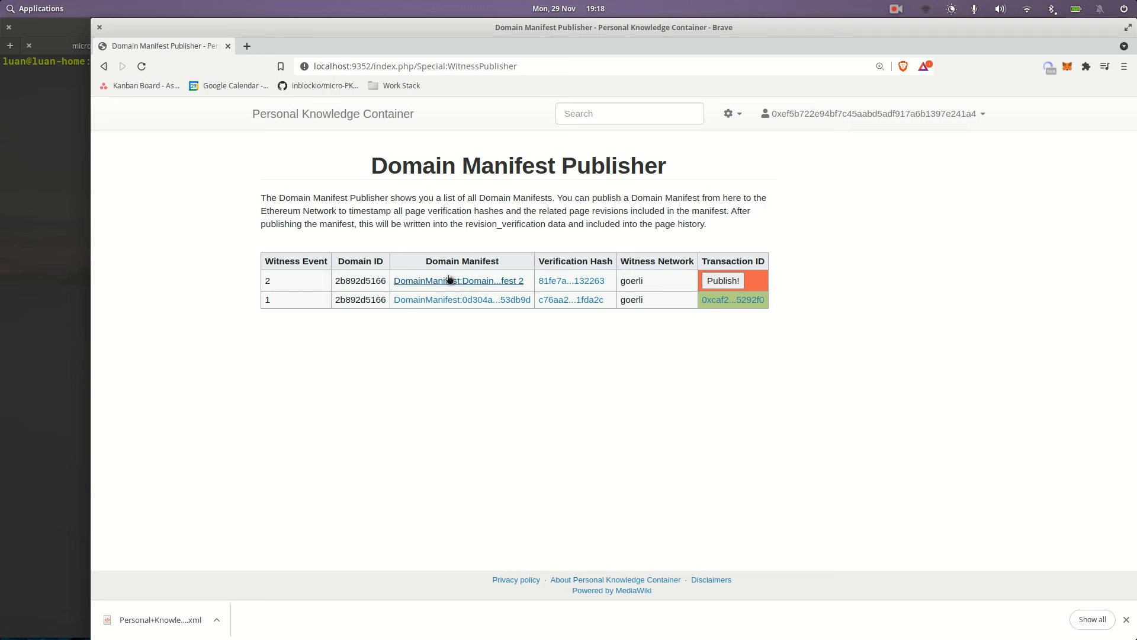
mouse_move(493, 292)
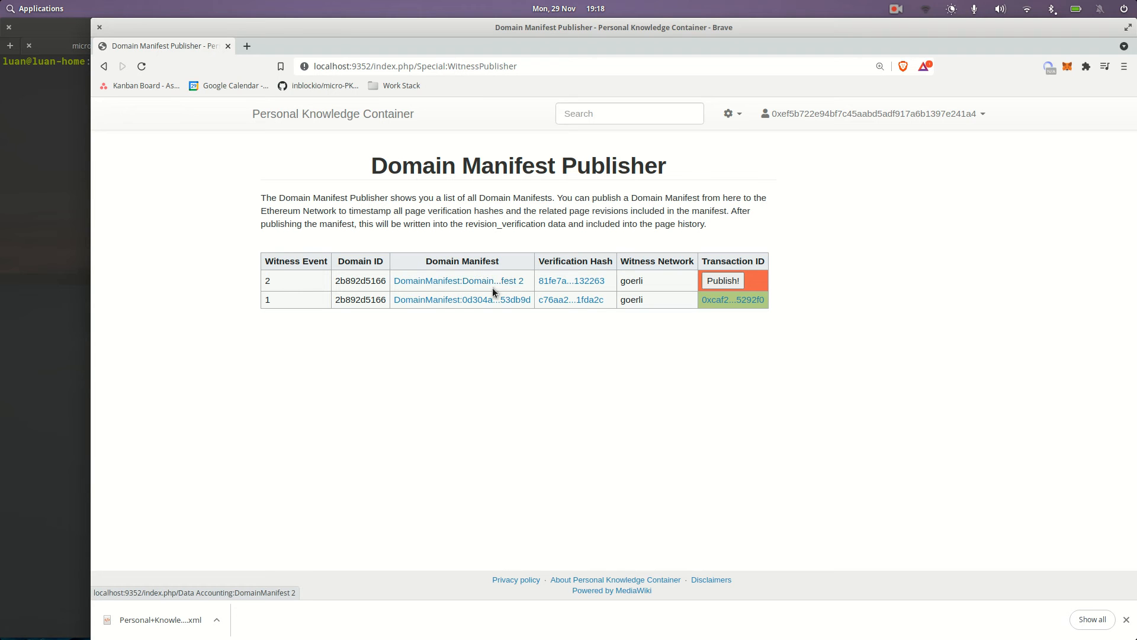
mouse_move(529, 288)
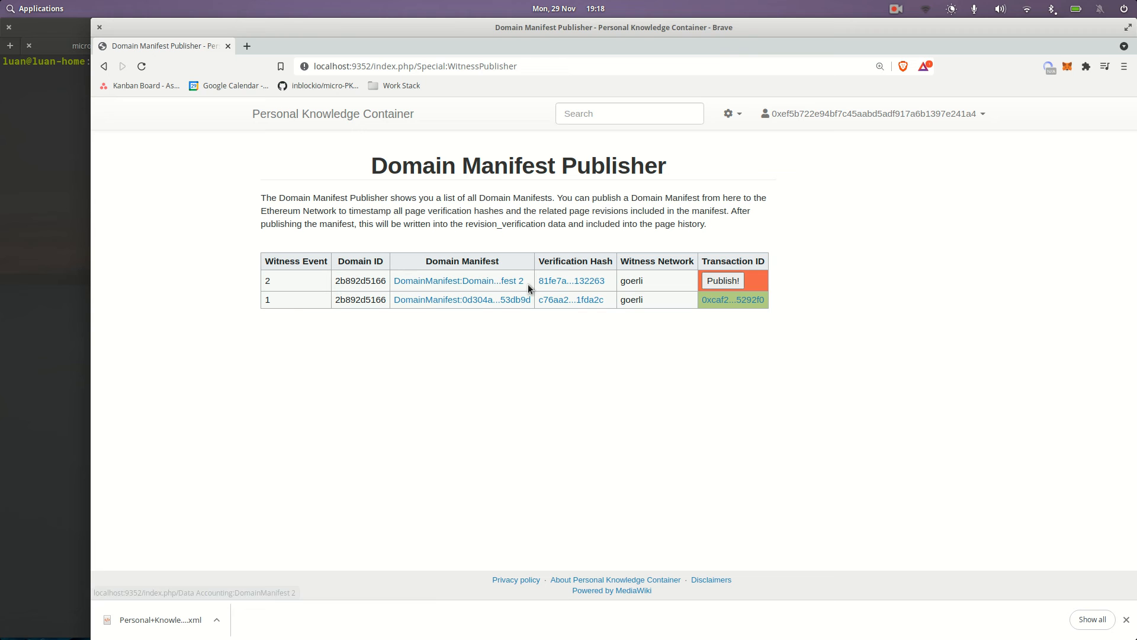
click(722, 281)
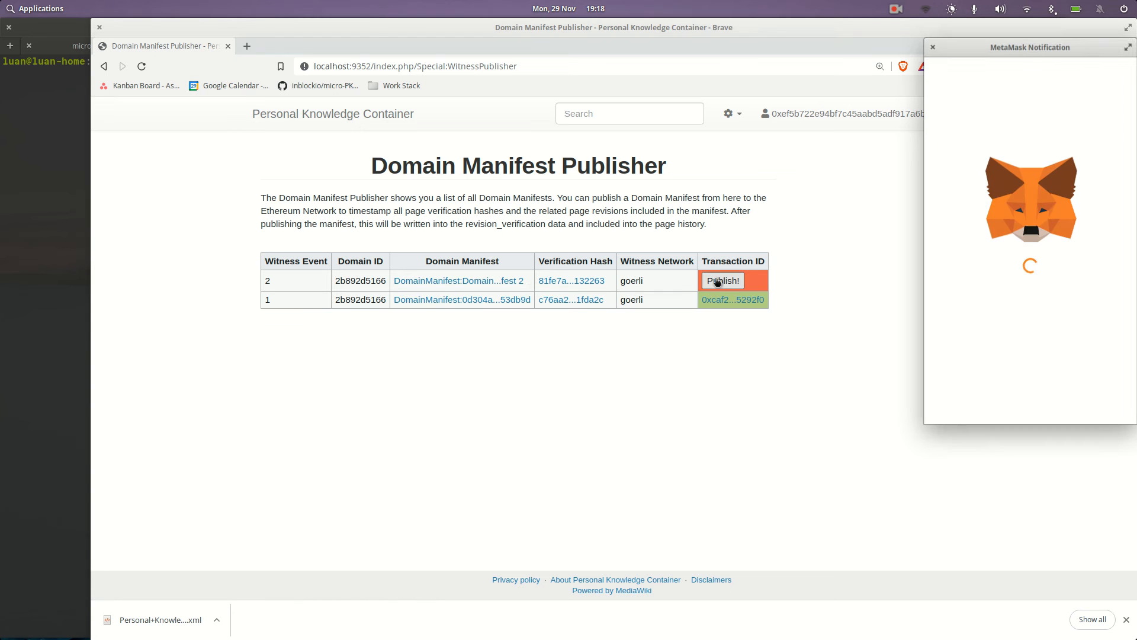
Step: Confirm witness event 2's Goerli publishing transaction in MetaMask
click(722, 281)
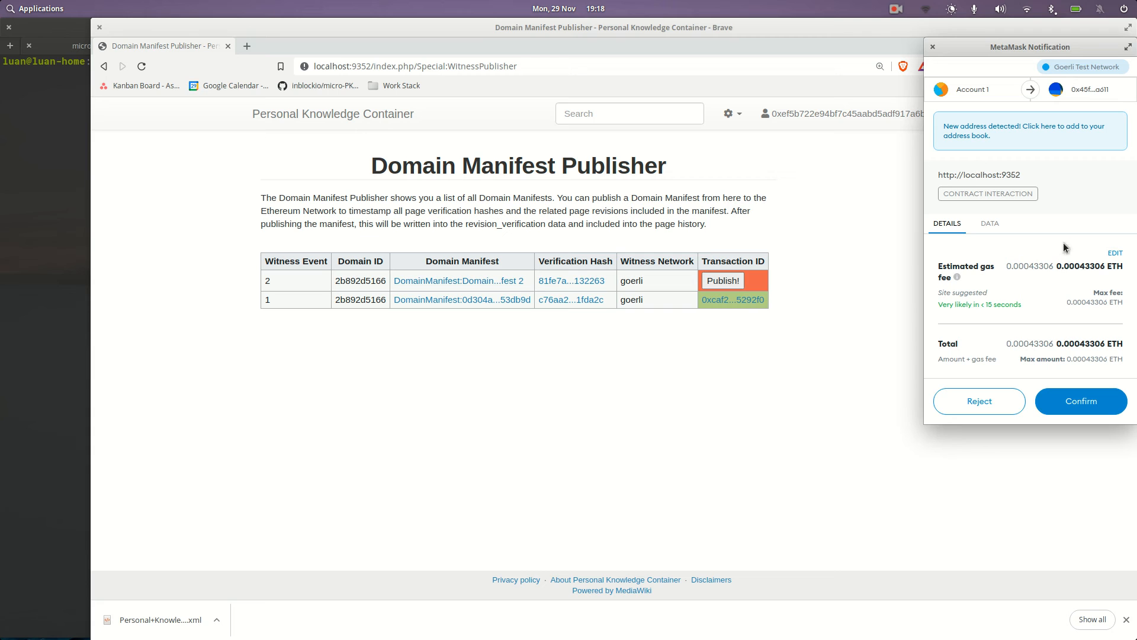
mouse_move(788, 288)
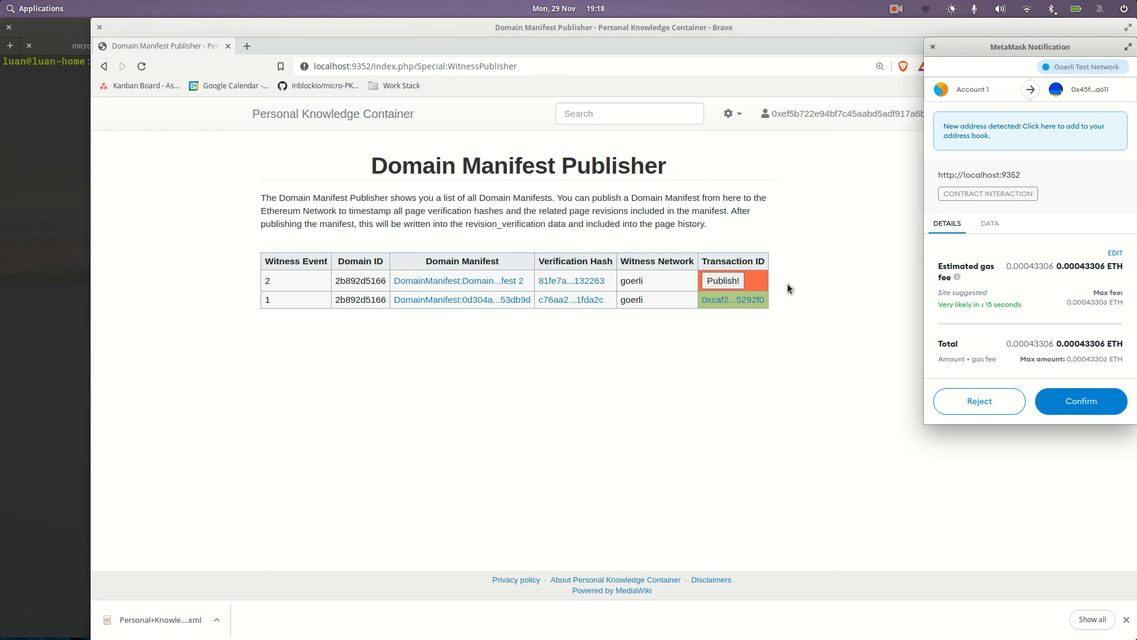
mouse_move(722, 281)
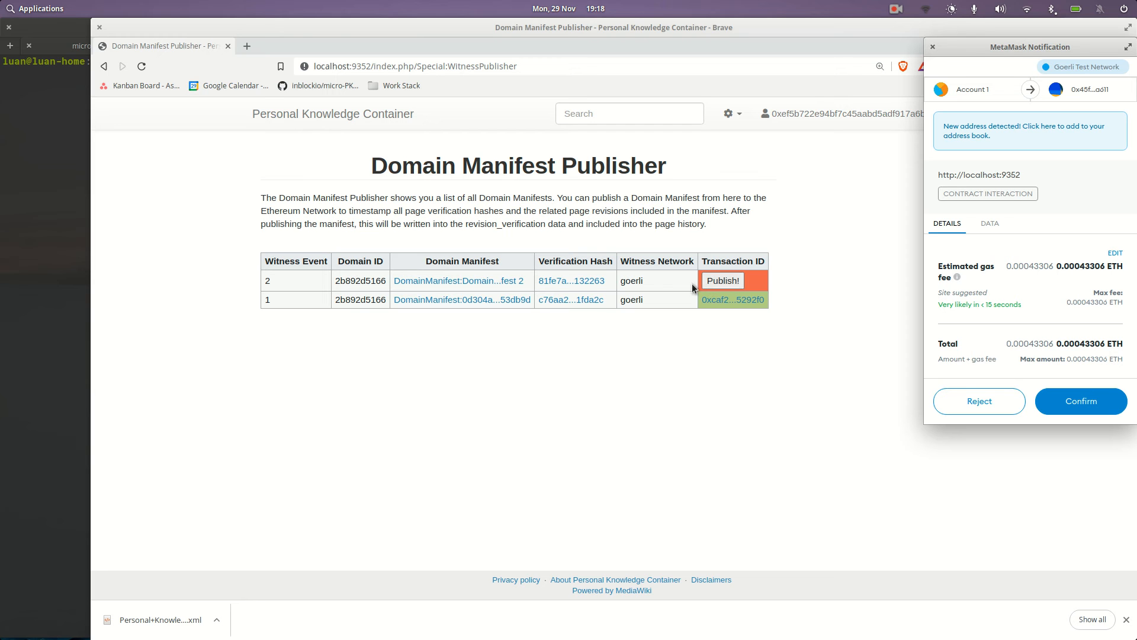
click(1080, 401)
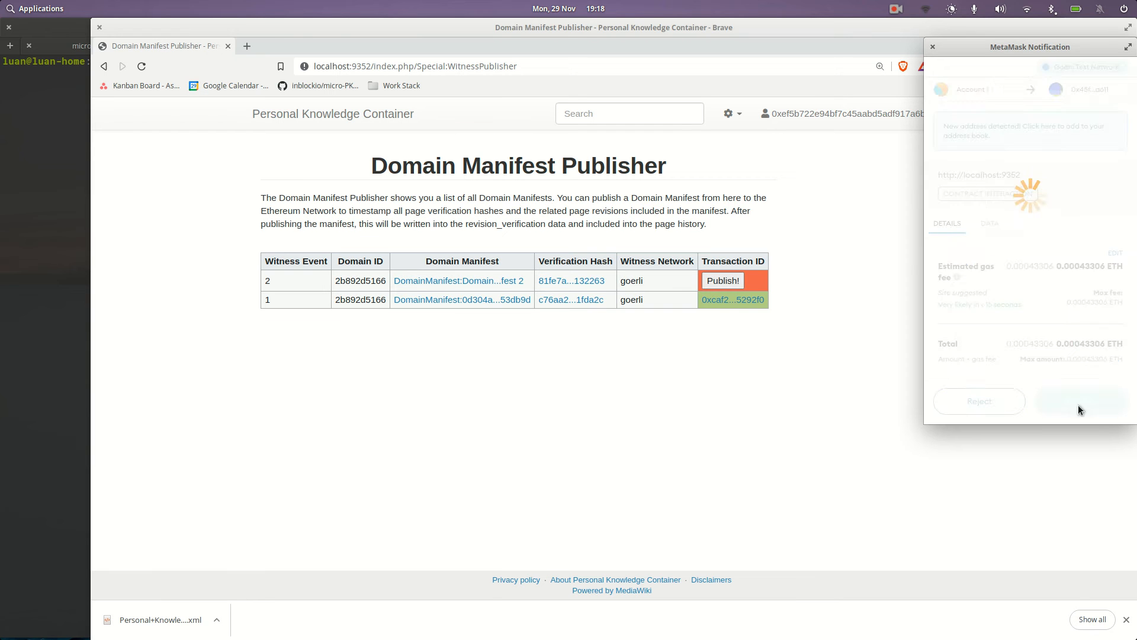
click(1080, 401)
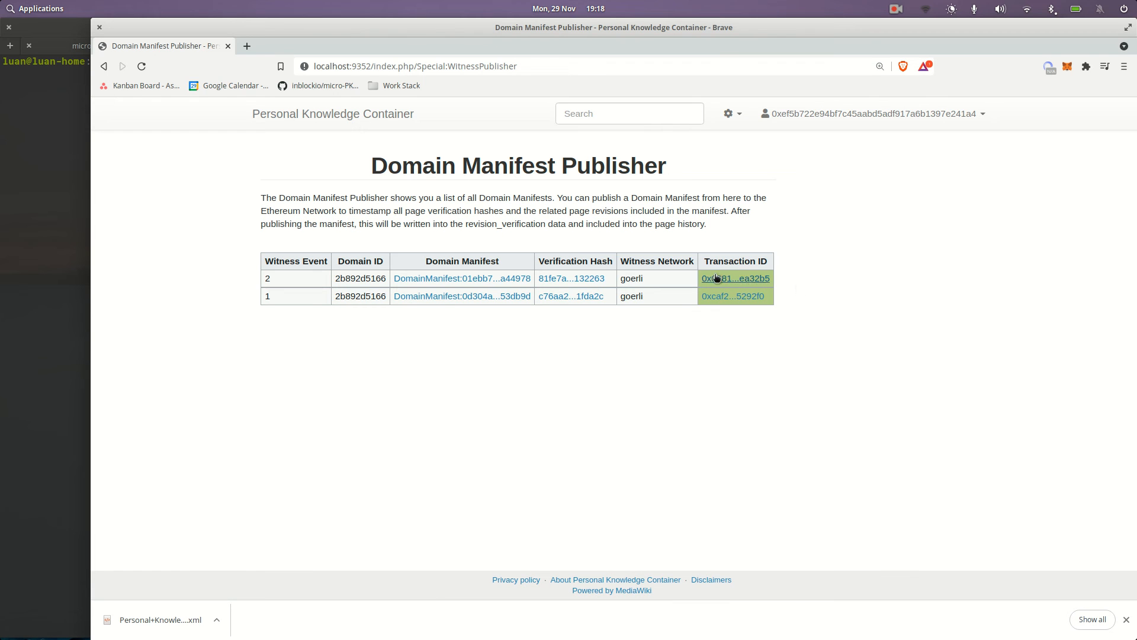
mouse_move(740, 282)
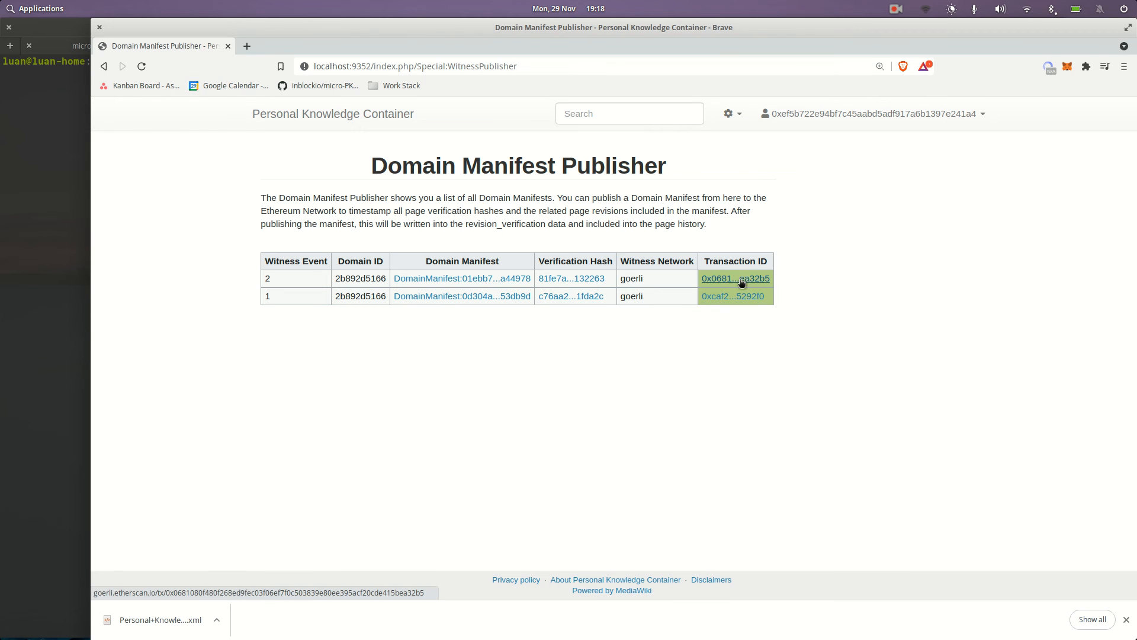
mouse_move(462, 278)
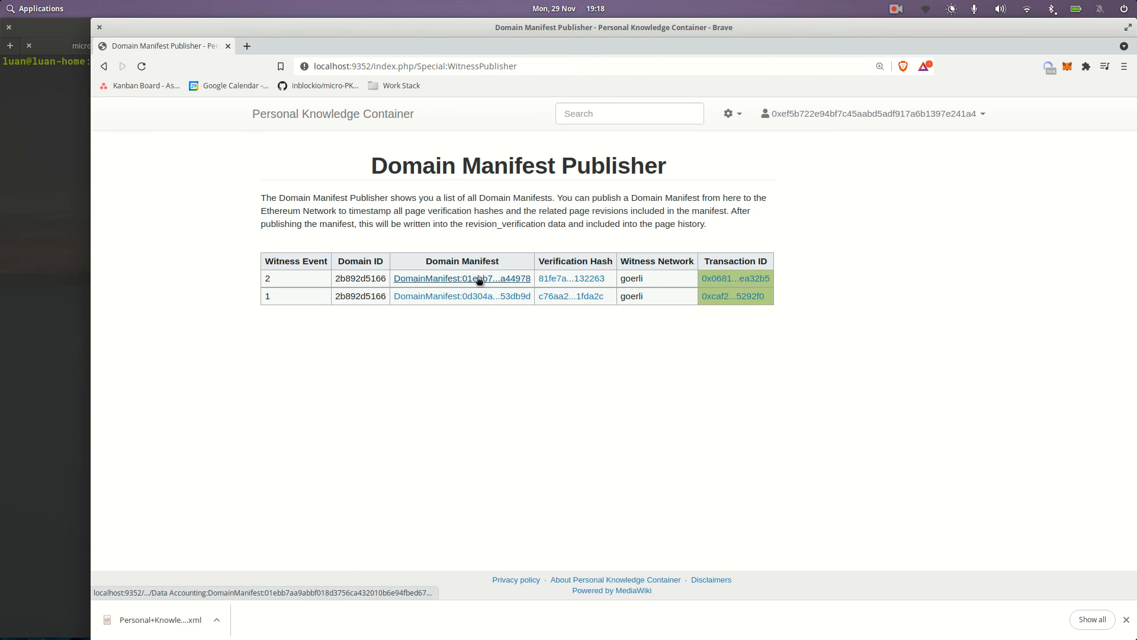
click(461, 277)
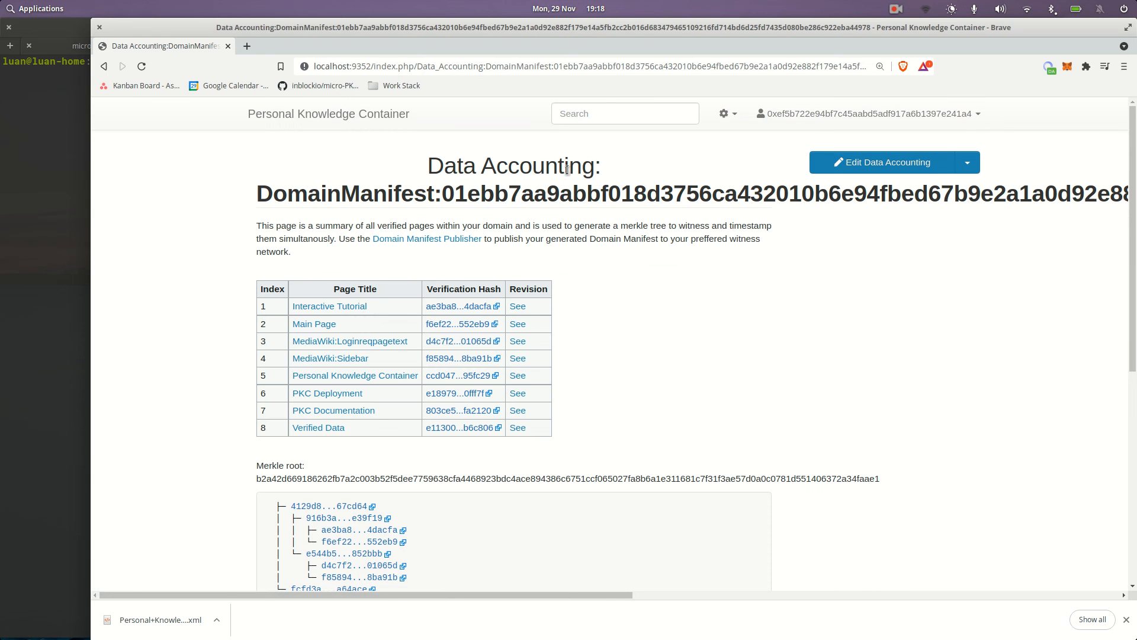
scroll(down, 3)
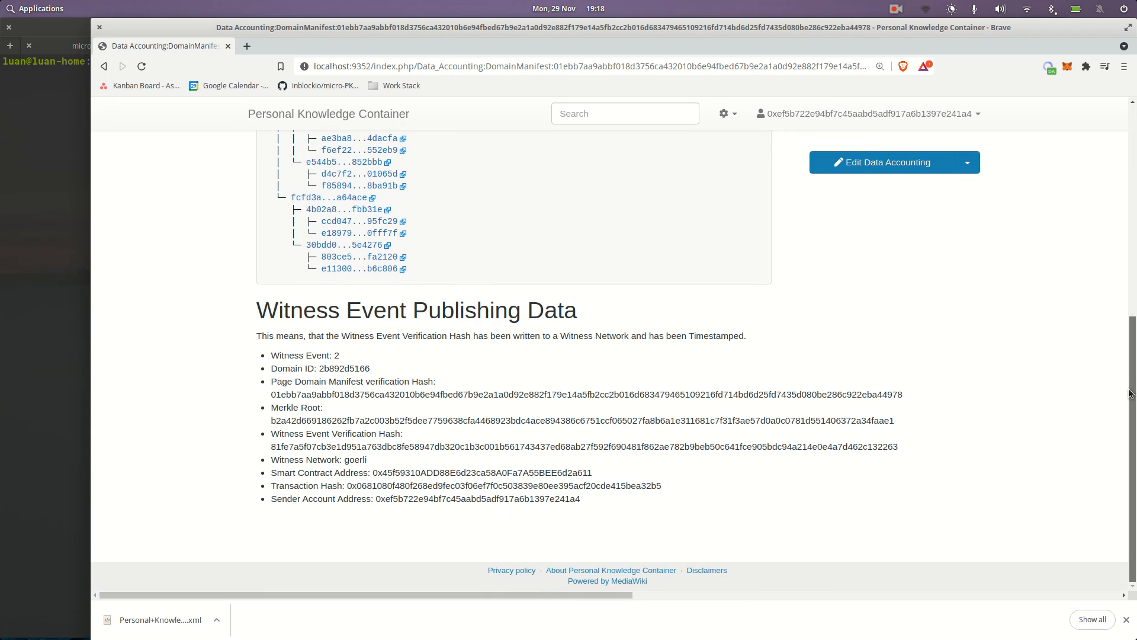
mouse_move(262, 424)
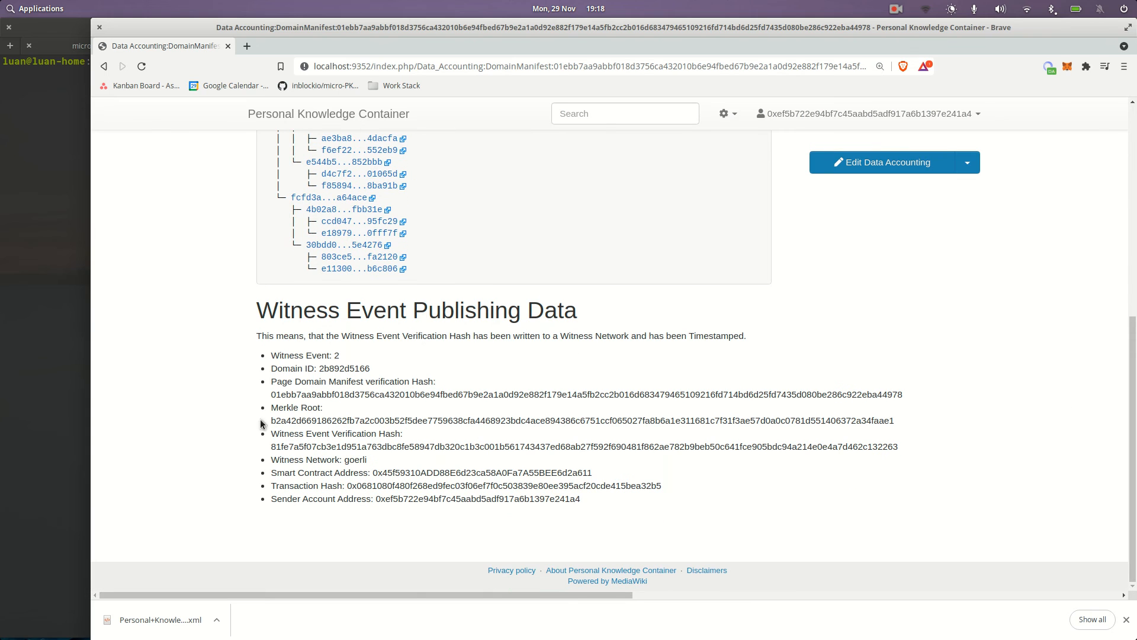
mouse_move(272, 431)
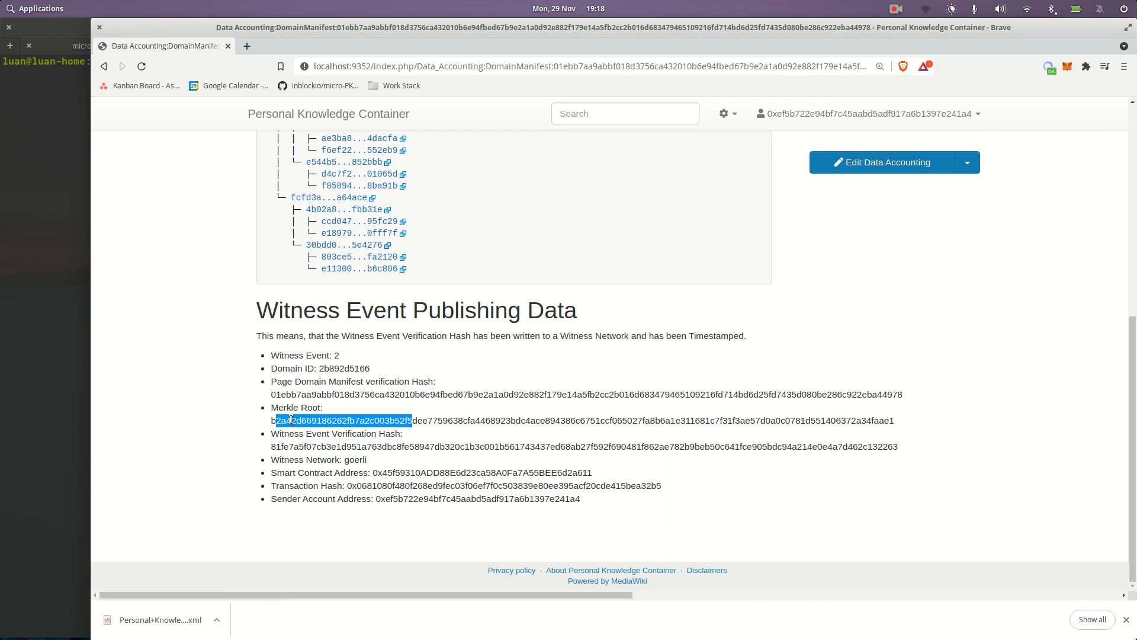
mouse_move(527, 381)
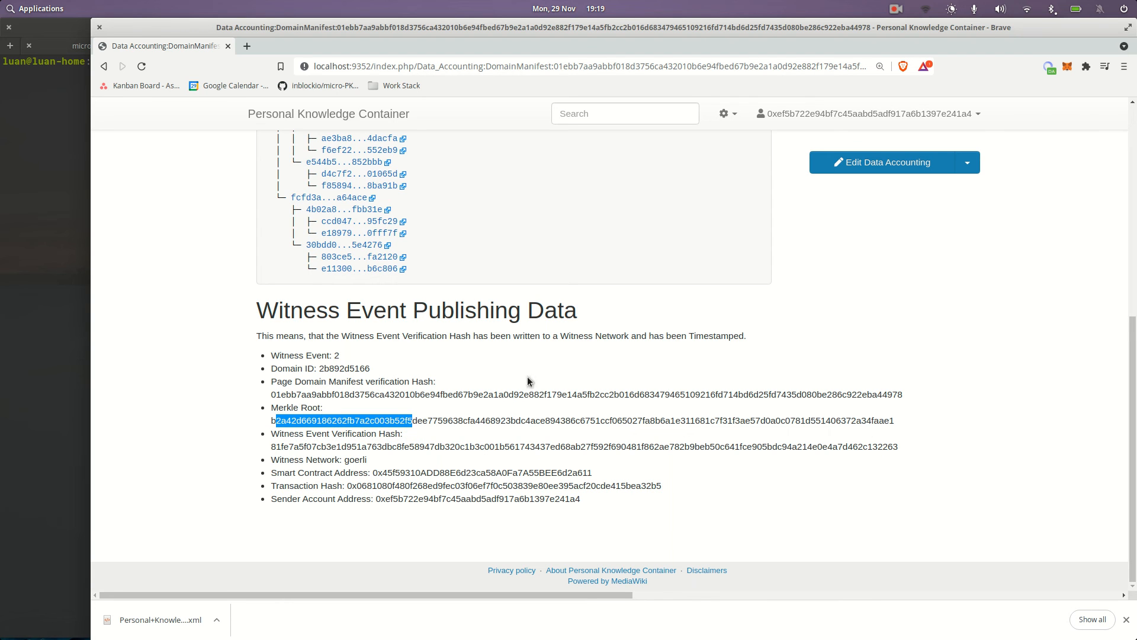
double_click(716, 336)
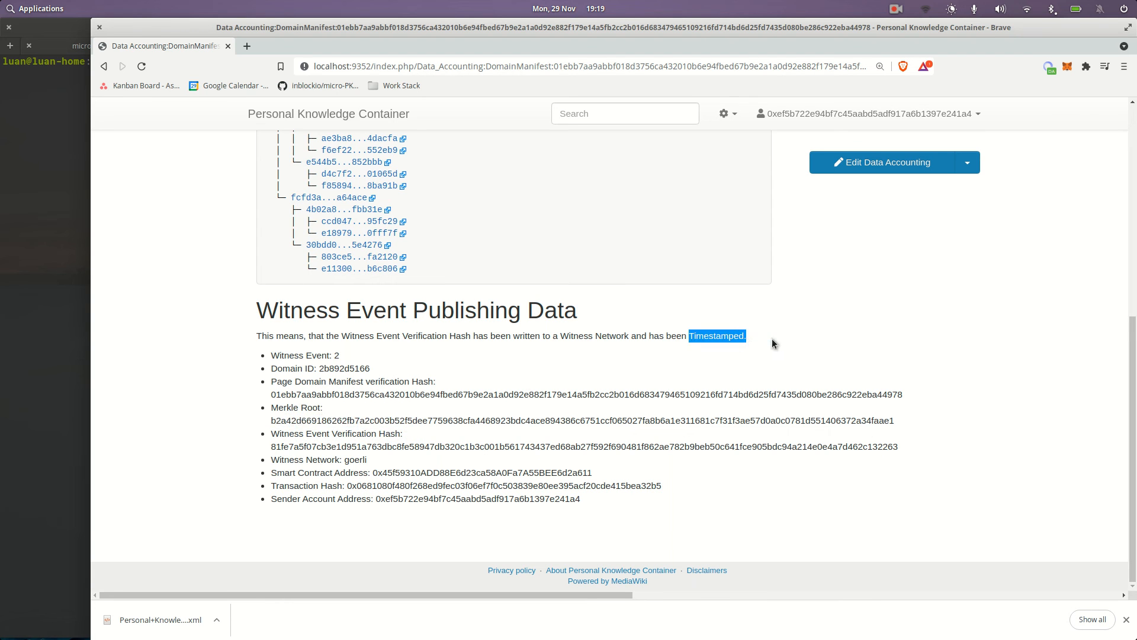
mouse_move(336, 391)
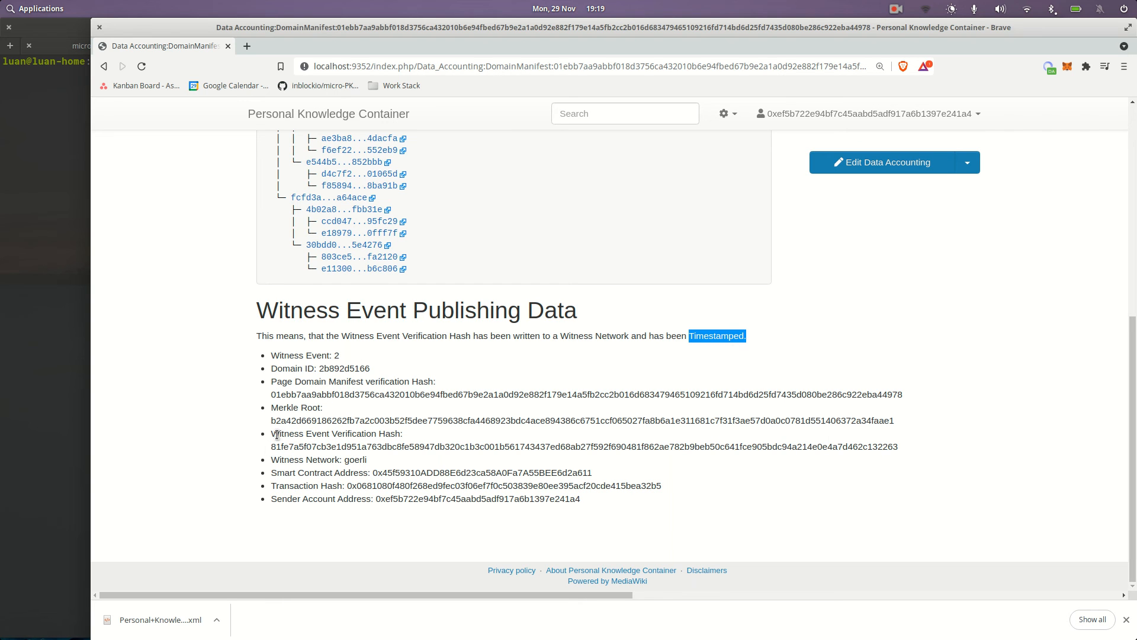
double_click(337, 432)
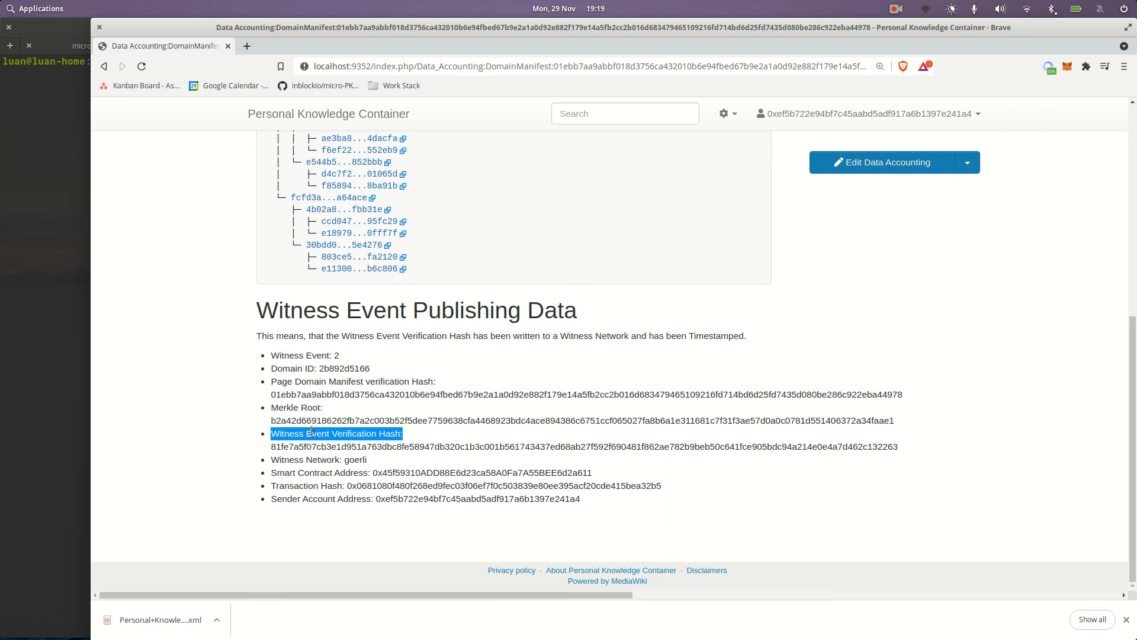
mouse_move(312, 524)
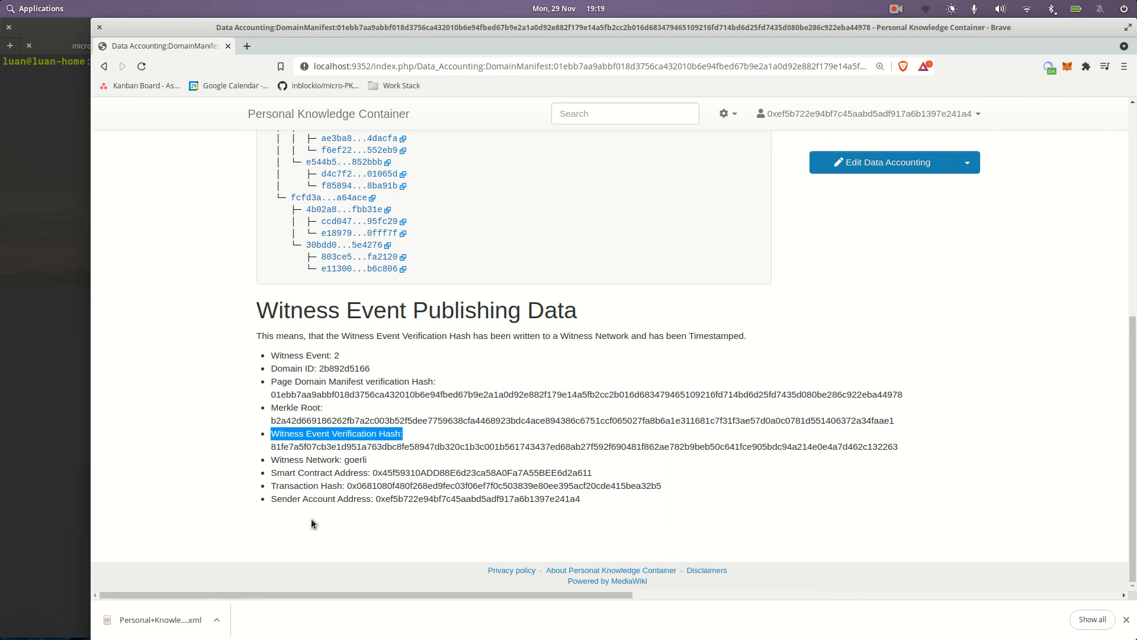
mouse_move(291, 462)
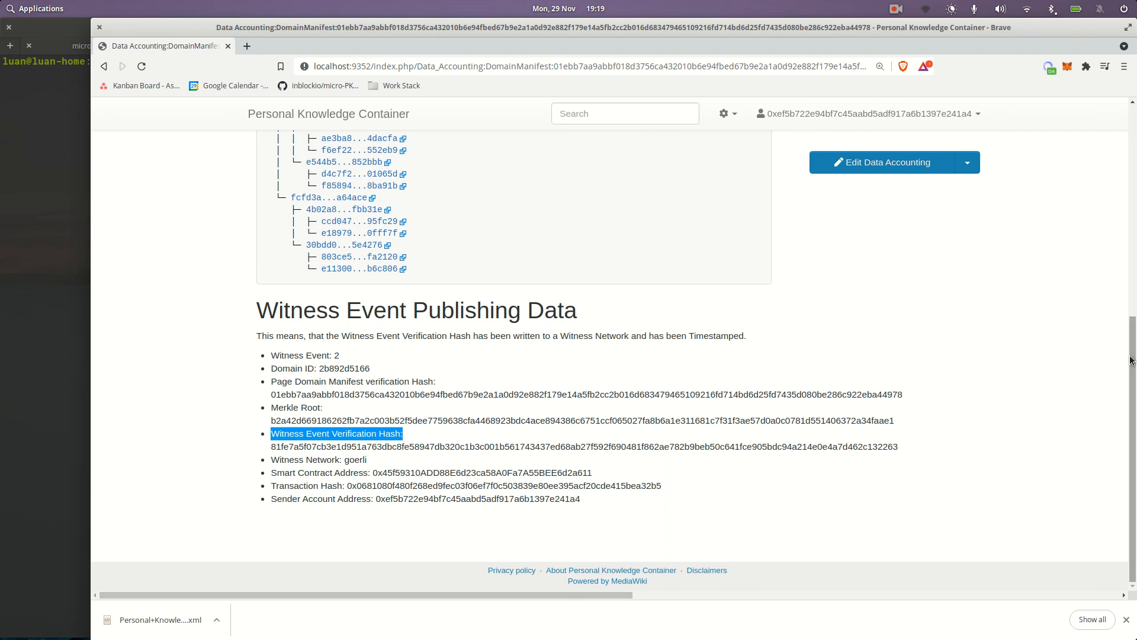
scroll(up, 3)
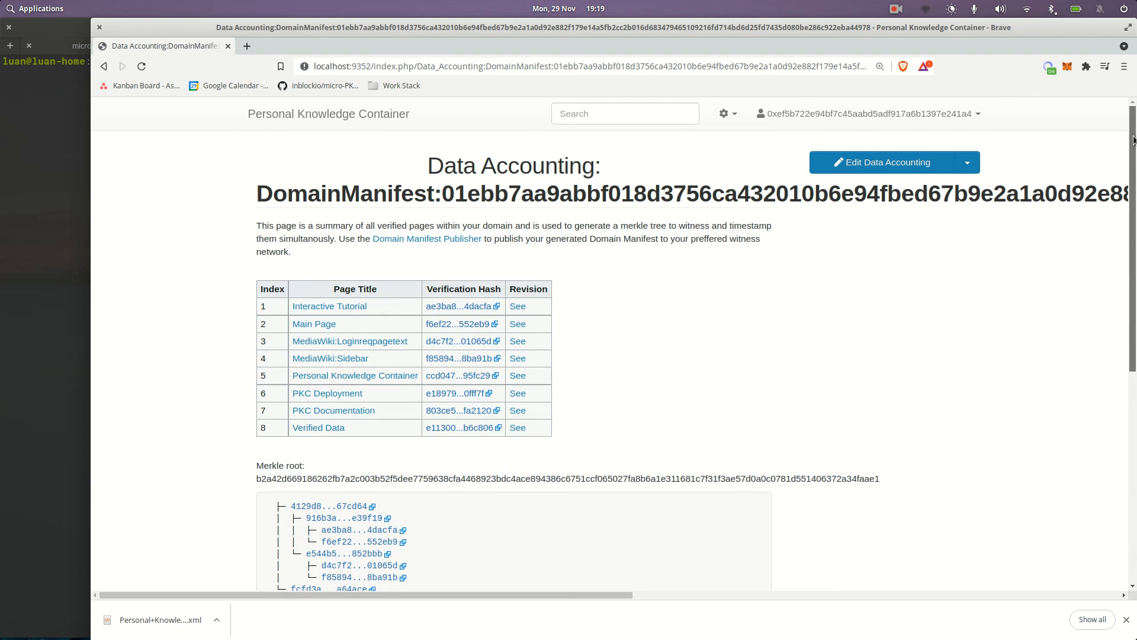
Step: Return to the Domain Manifest Publisher listing witness events 2 and 1 with transaction IDs
click(426, 238)
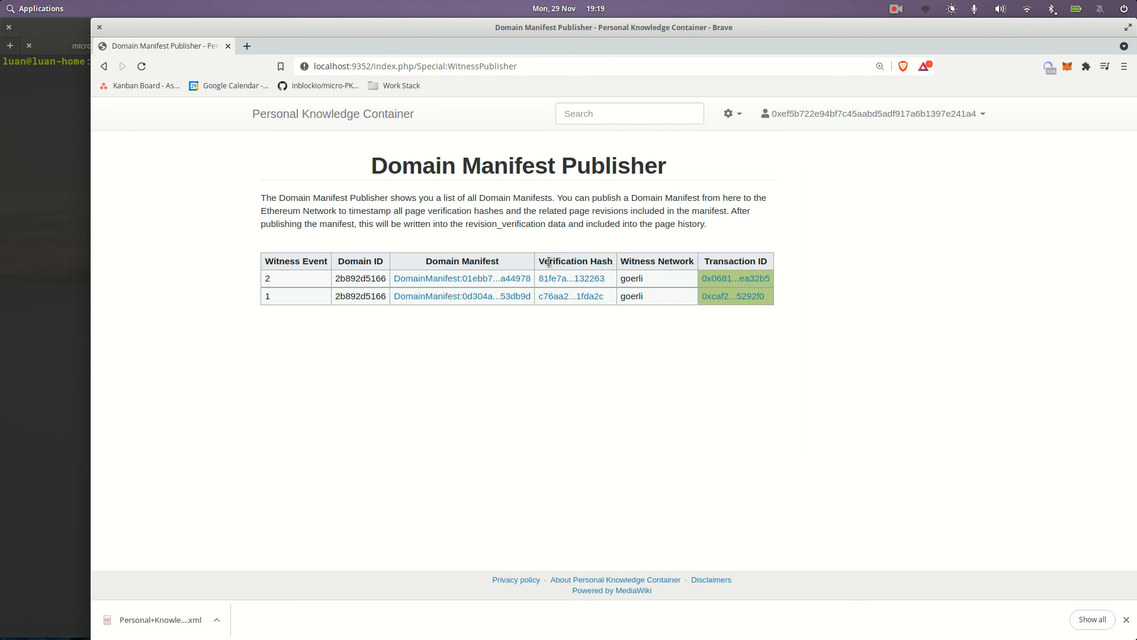
mouse_move(533, 284)
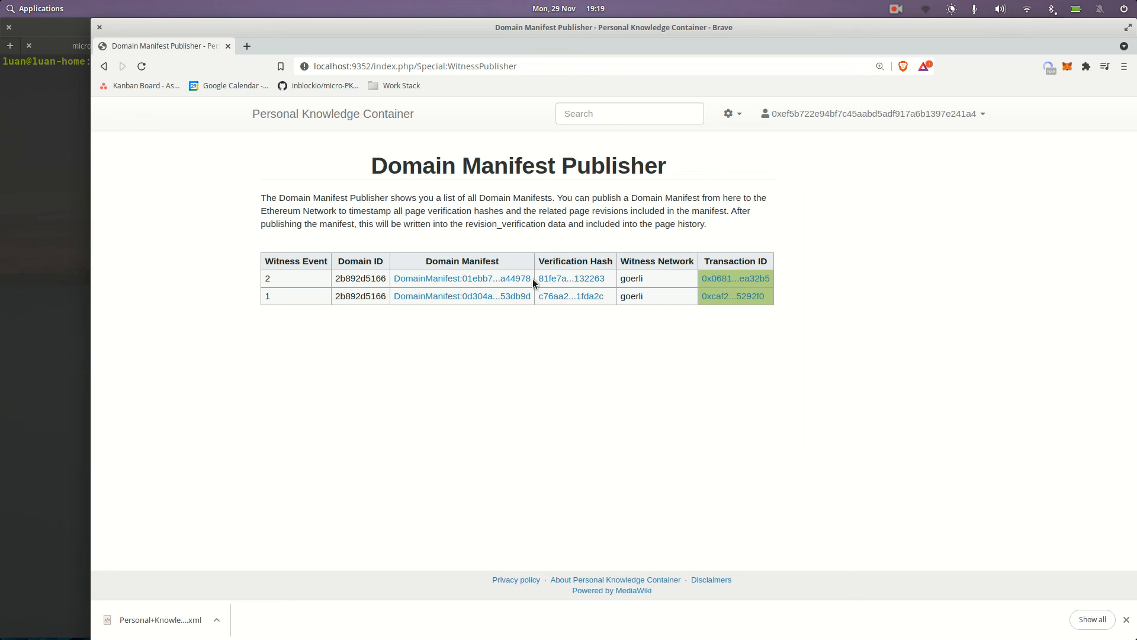
mouse_move(571, 278)
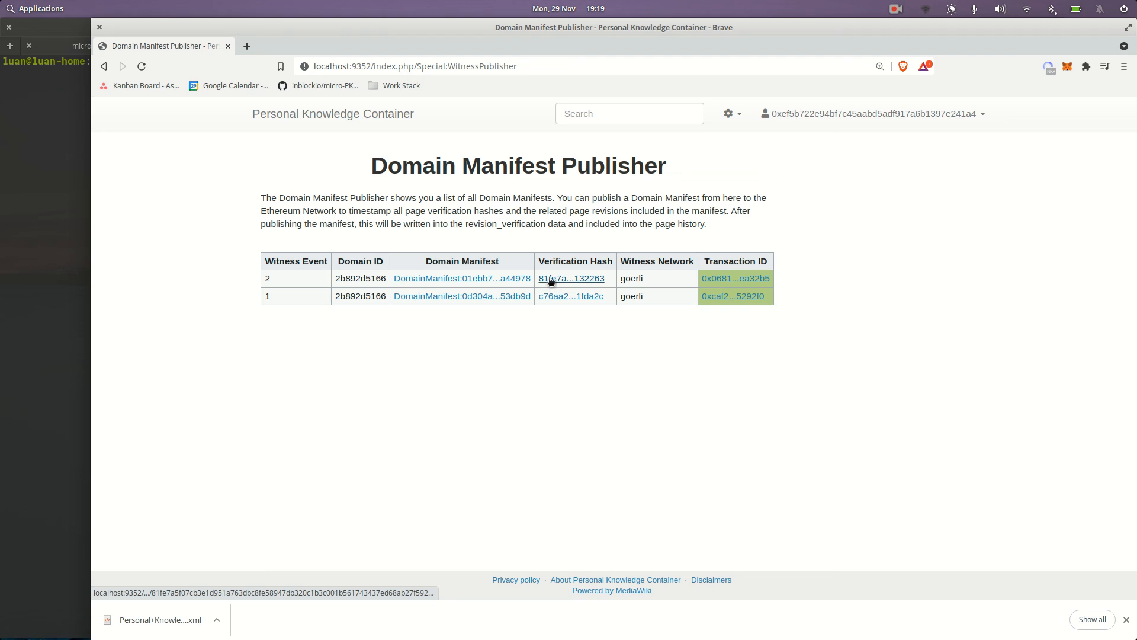
mouse_move(565, 281)
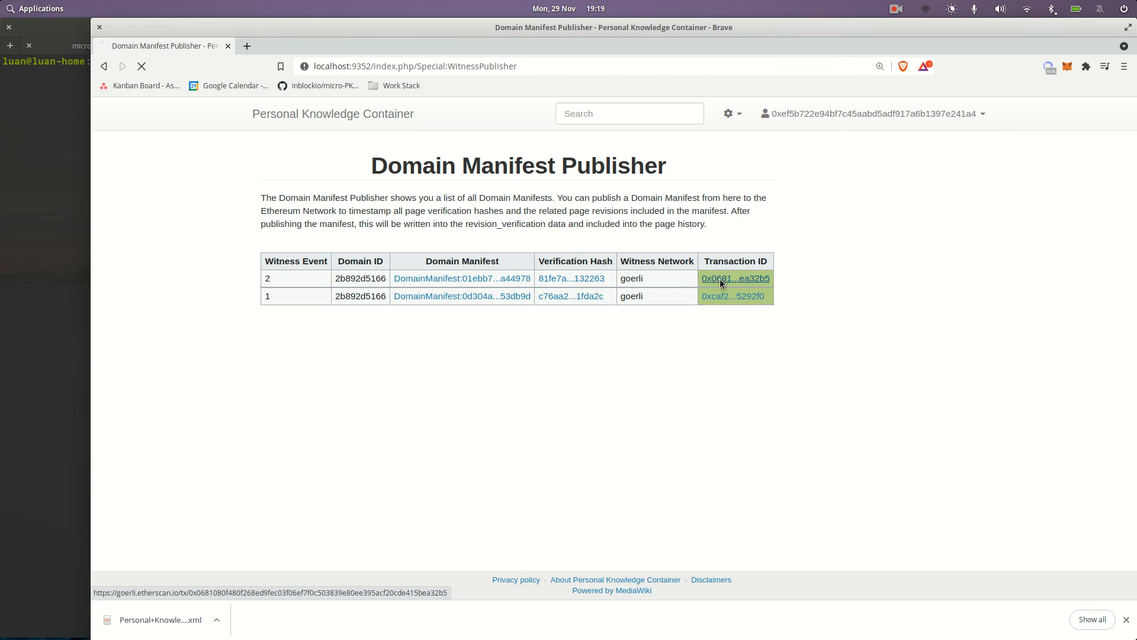
Step: Open witness event 2's Goerli transaction on Etherscan and expand its full details
click(735, 278)
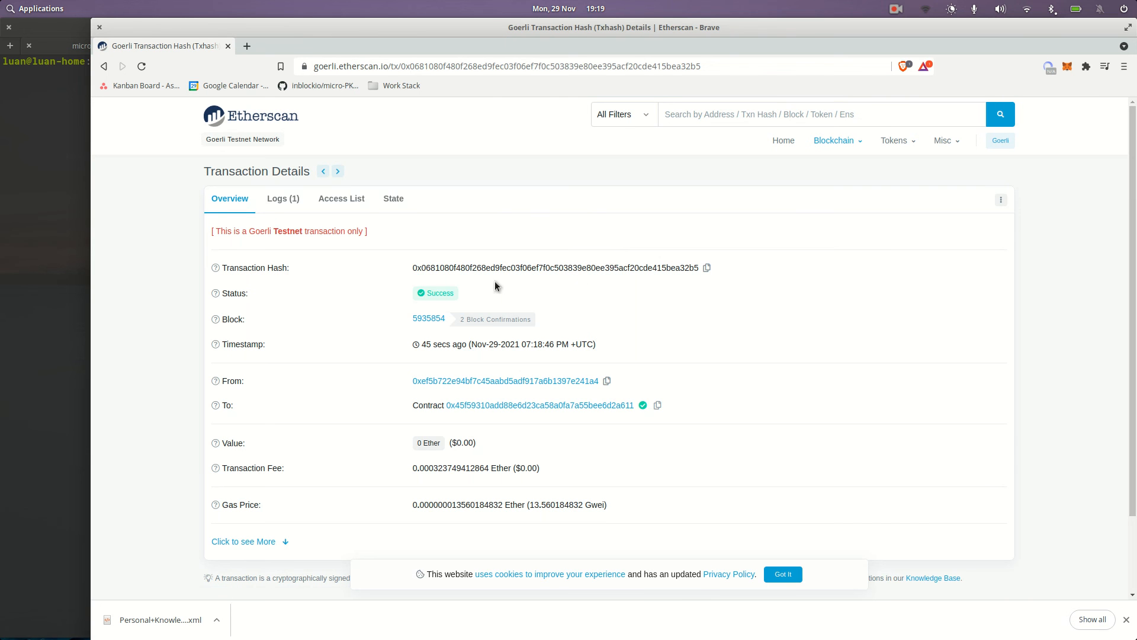
mouse_move(669, 253)
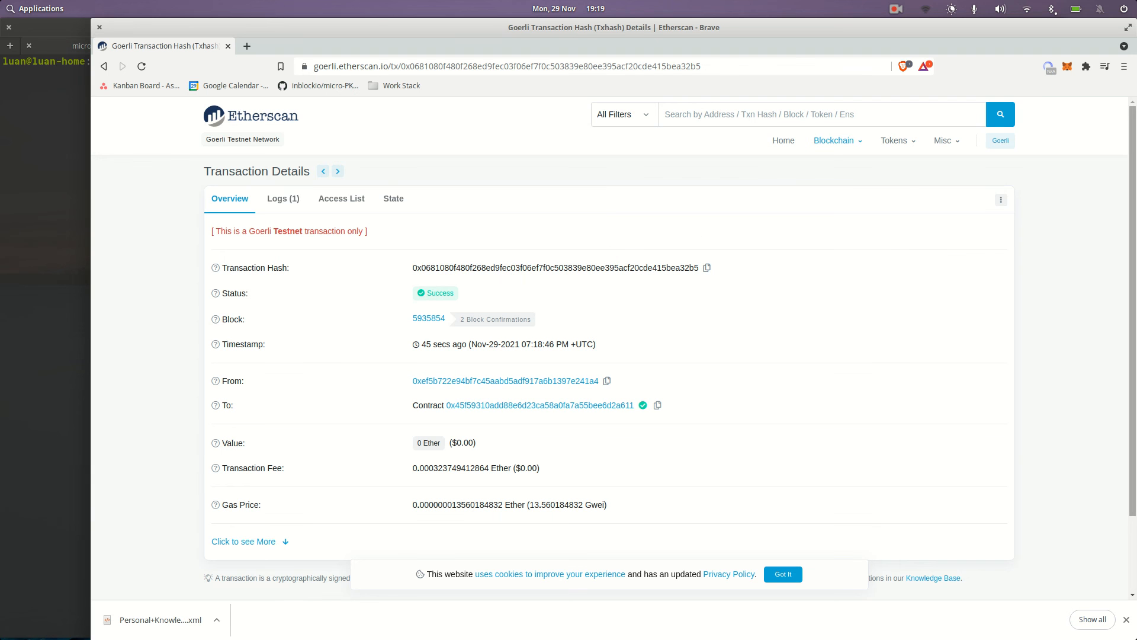
scroll(down, 3)
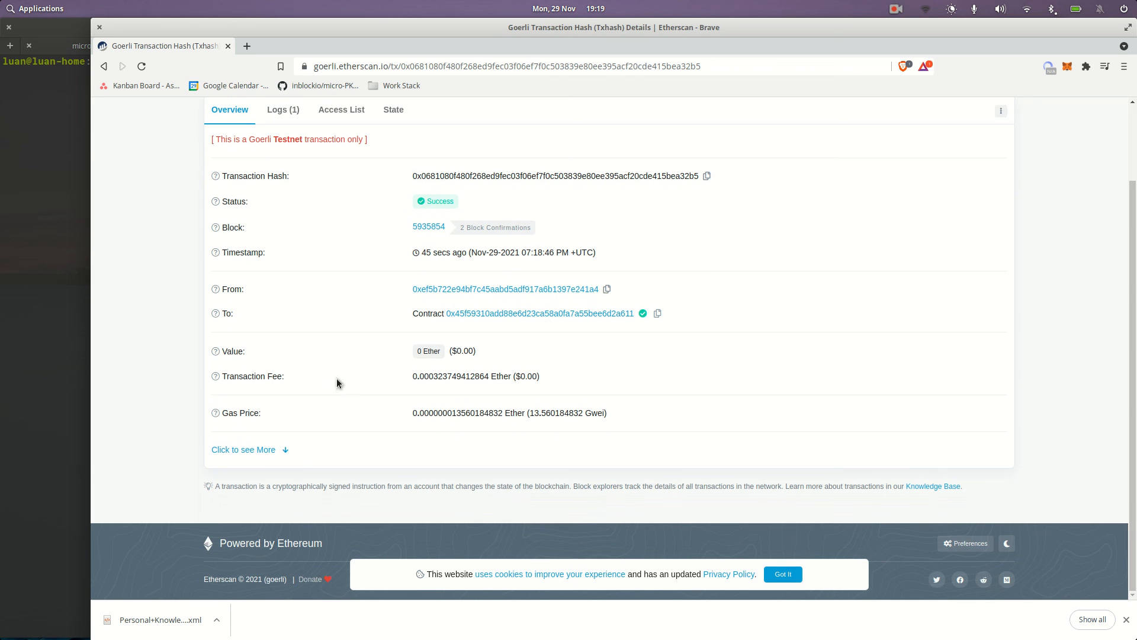
click(243, 449)
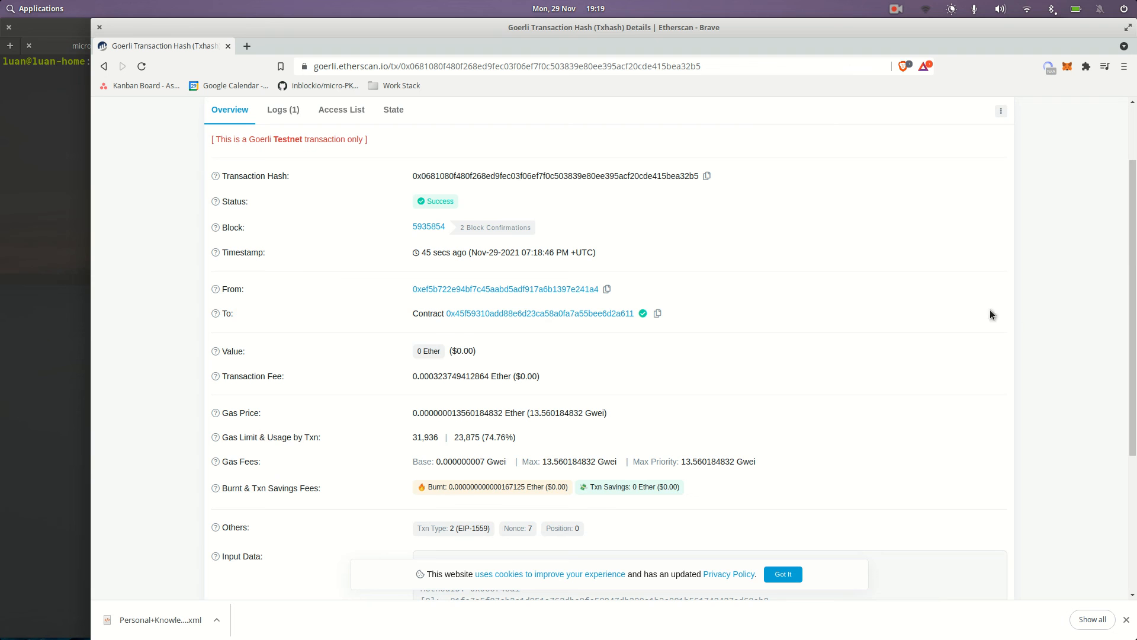
Step: Highlight the hash in the write() input data, then scroll back to the top
scroll(down, 3)
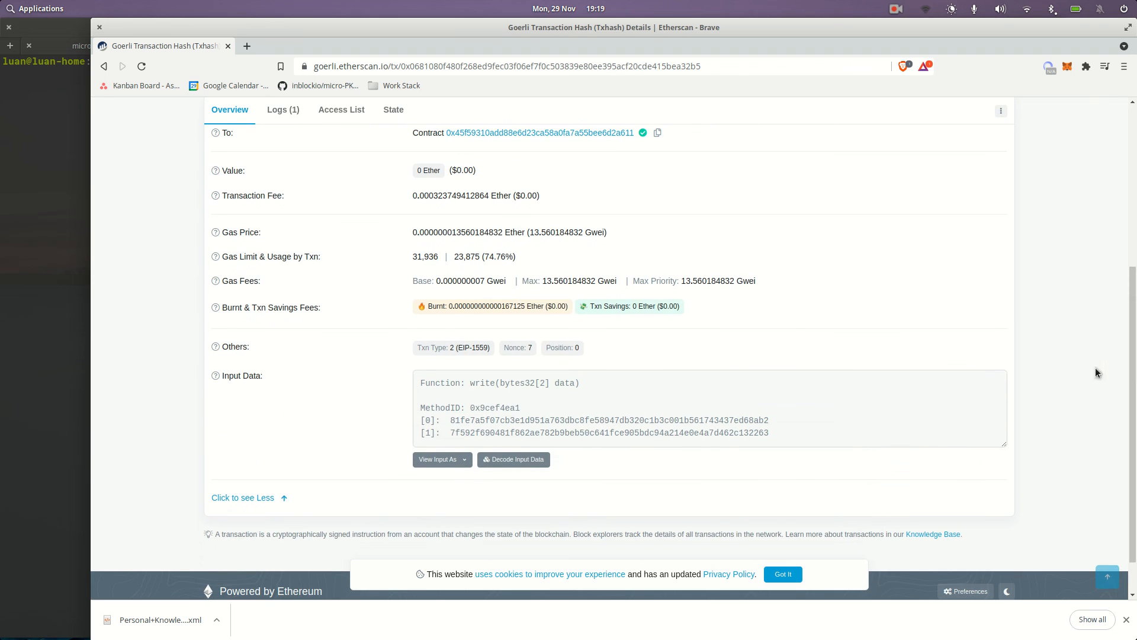
mouse_move(215, 375)
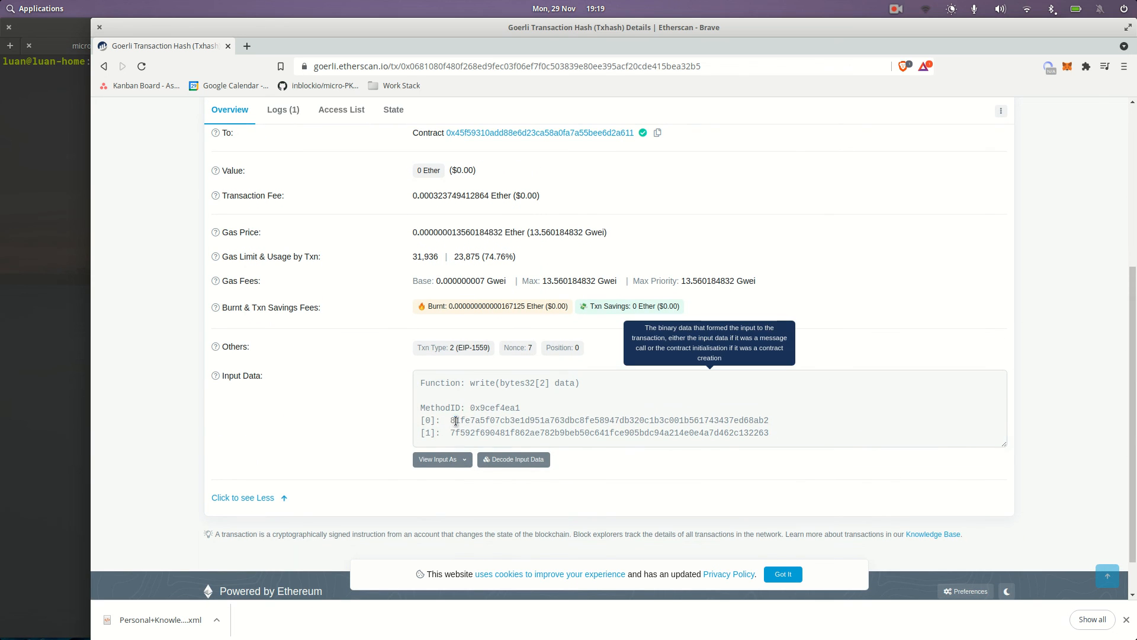
double_click(471, 419)
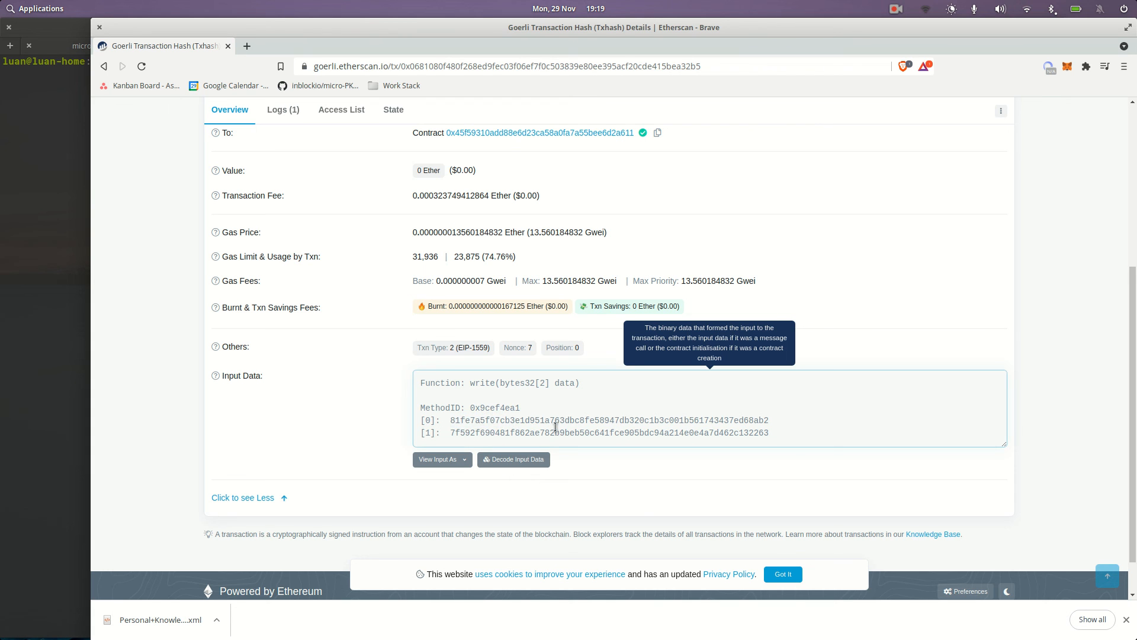
scroll(up, 3)
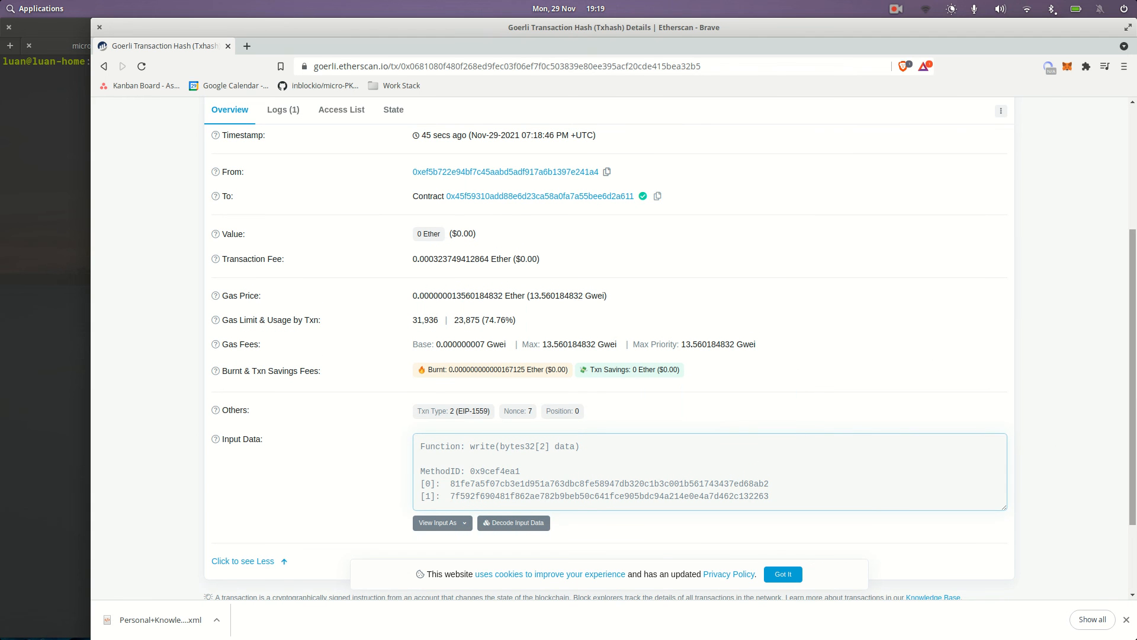
scroll(up, 3)
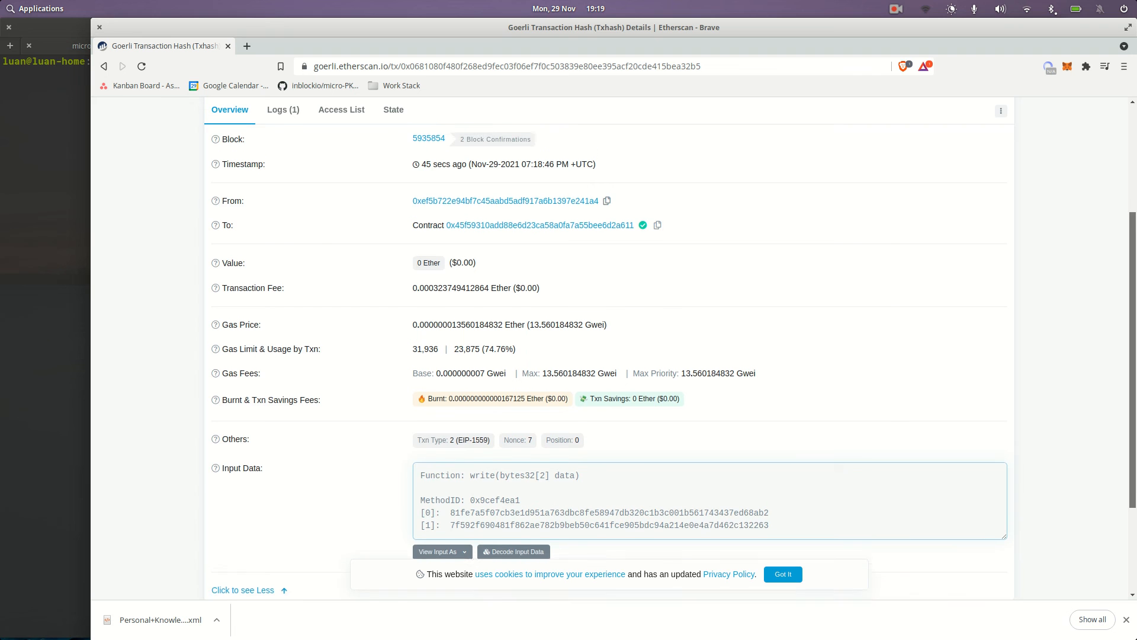
scroll(up, 3)
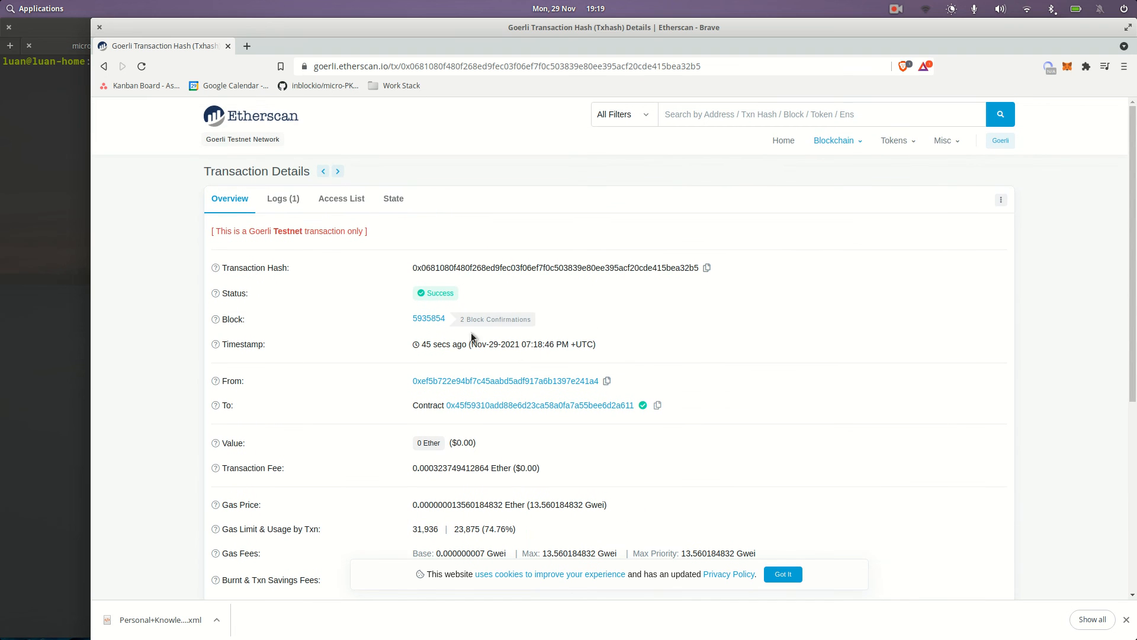